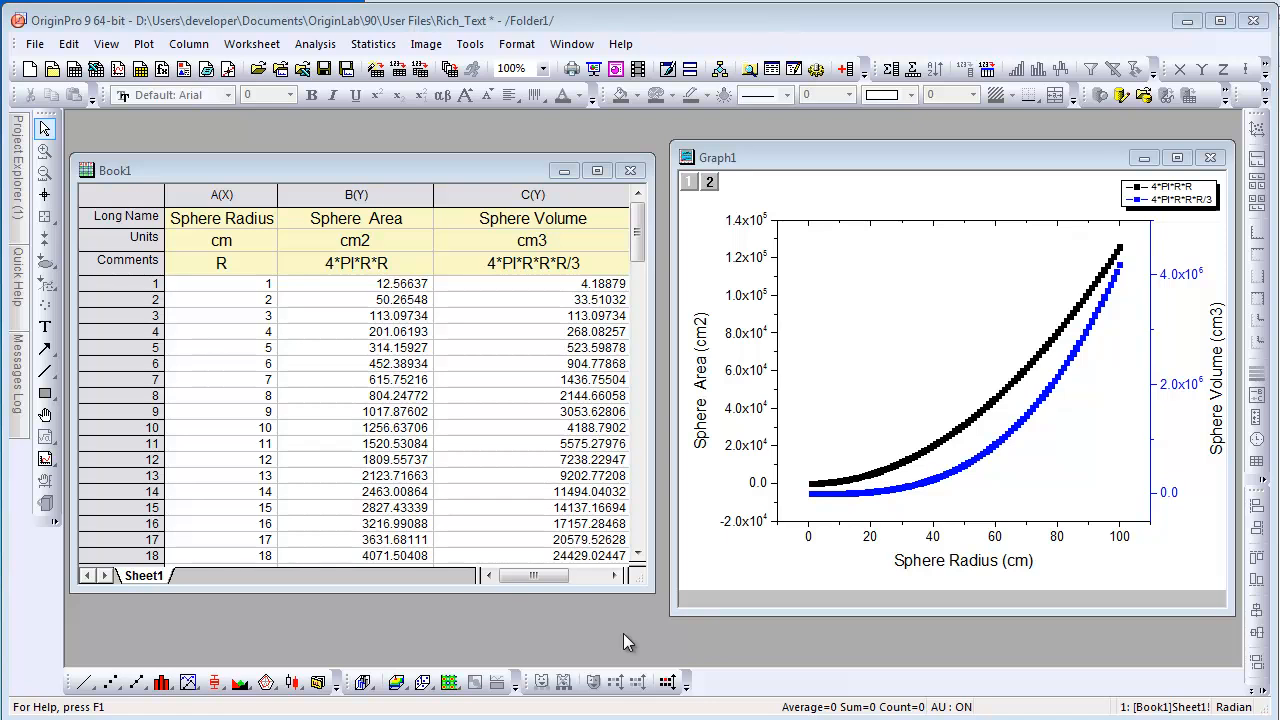
{"action": "mouse_move", "coordinate": [550, 406]}
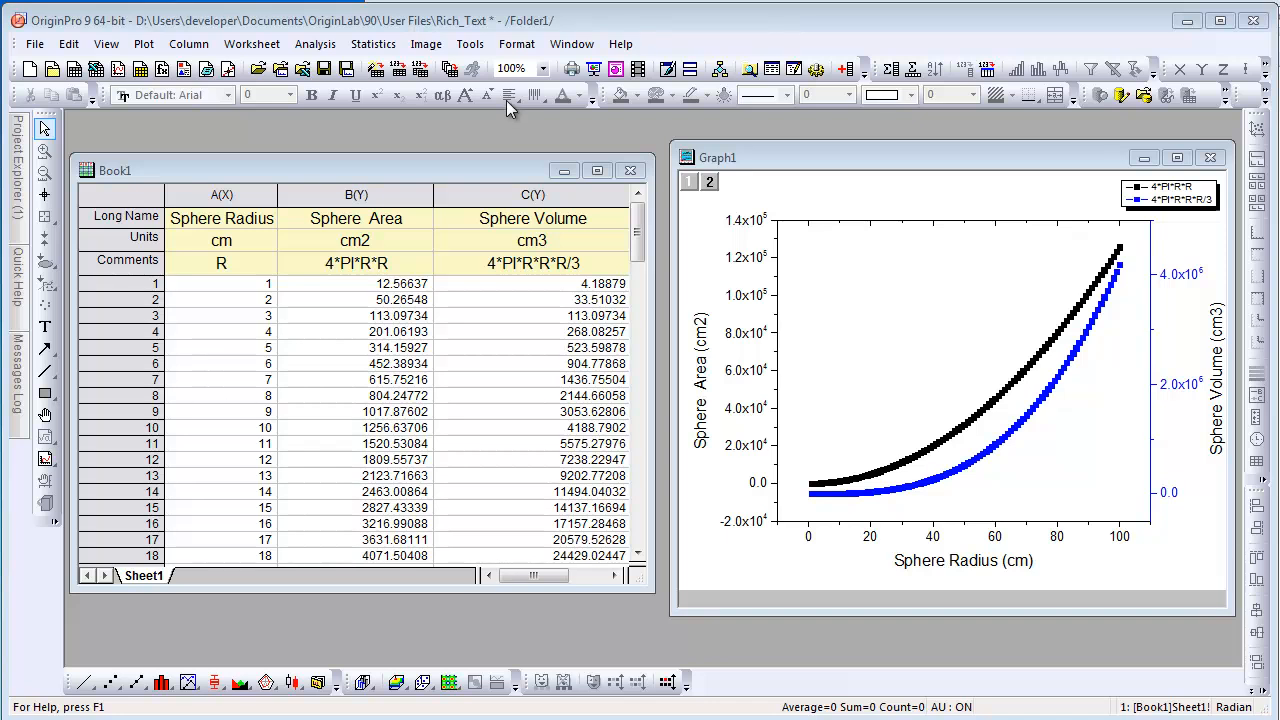
Try the Worksheet Properties rich-text setting for comments, then cancel without applying it
{"action": "left_click", "coordinate": [516, 43]}
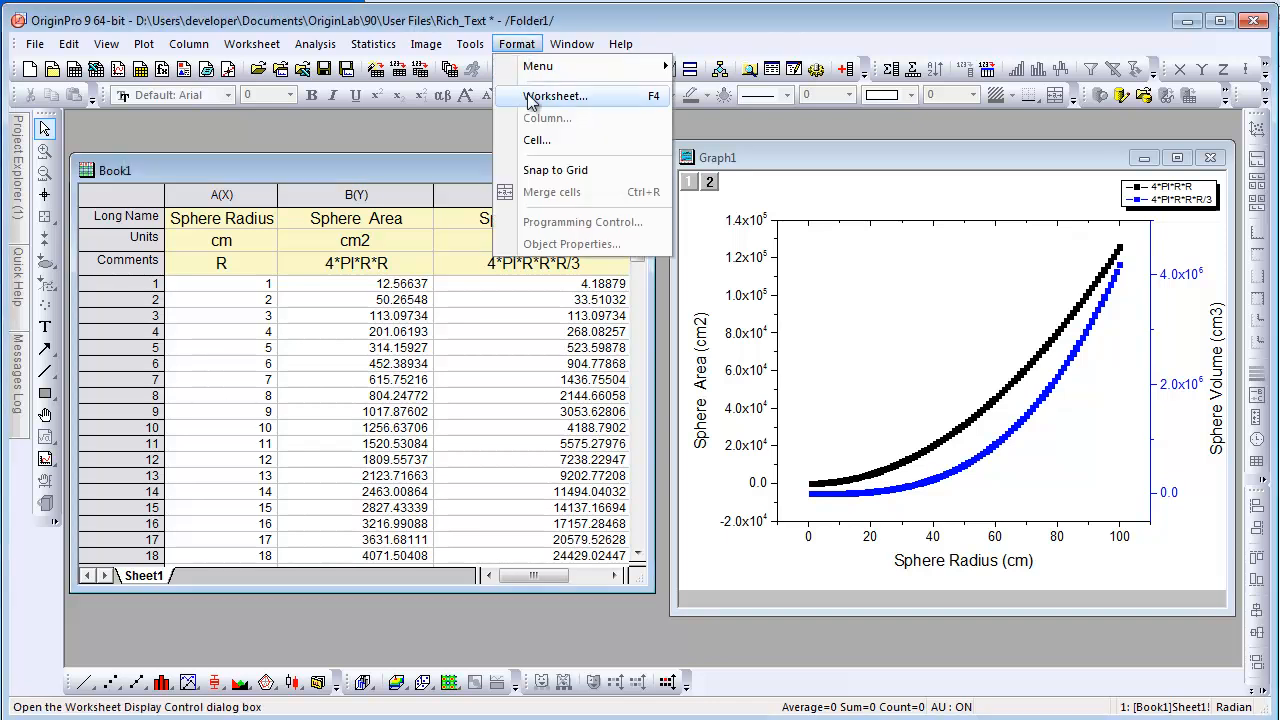
{"action": "left_click", "coordinate": [555, 96]}
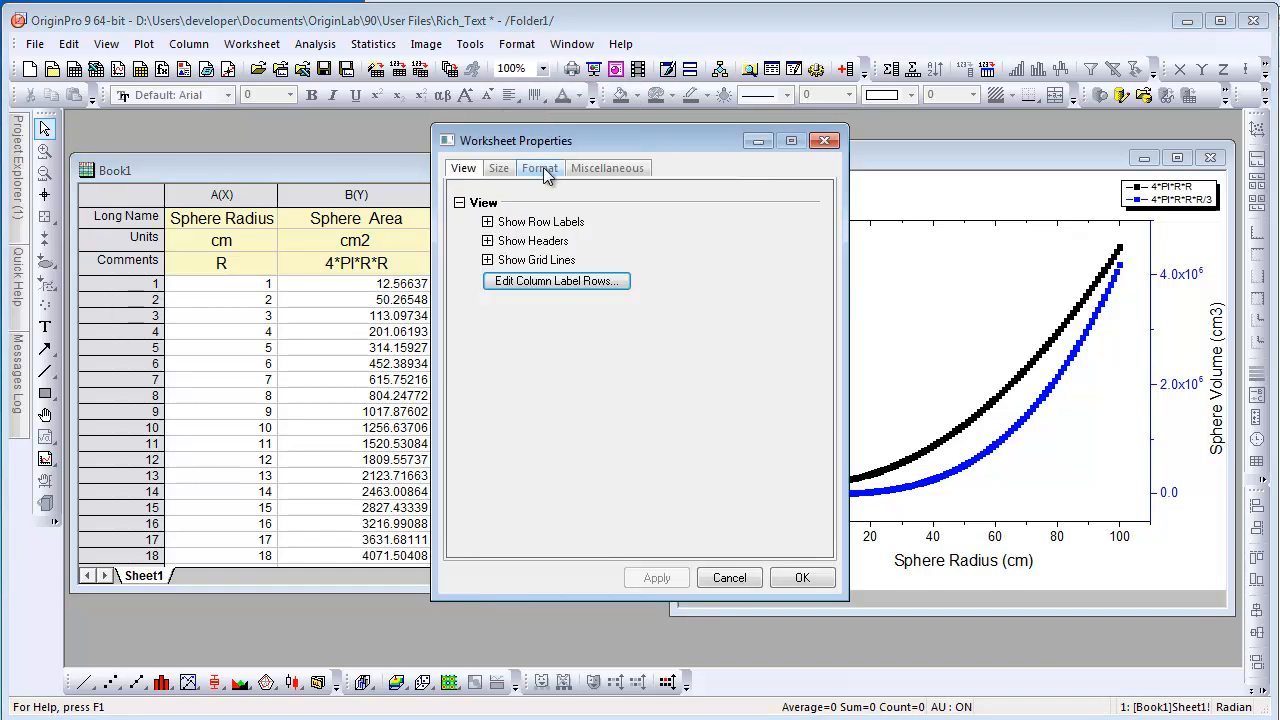
{"action": "left_click", "coordinate": [540, 167]}
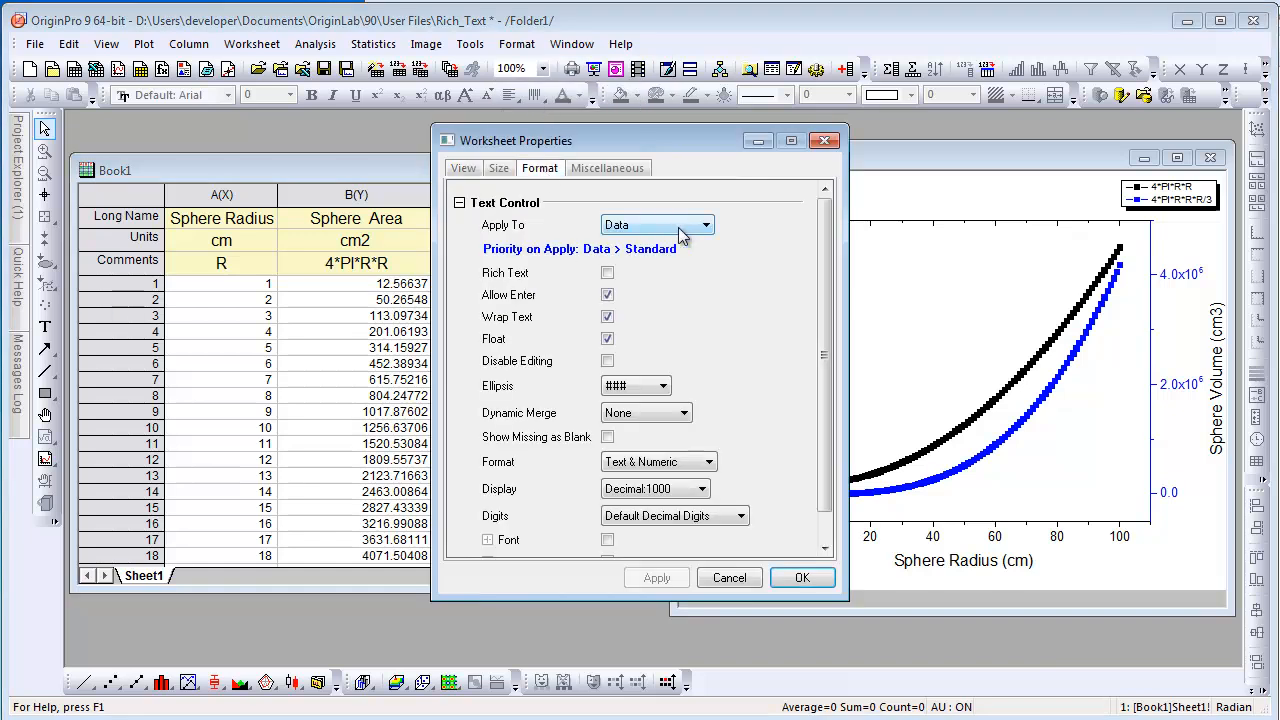
{"action": "left_click", "coordinate": [696, 224]}
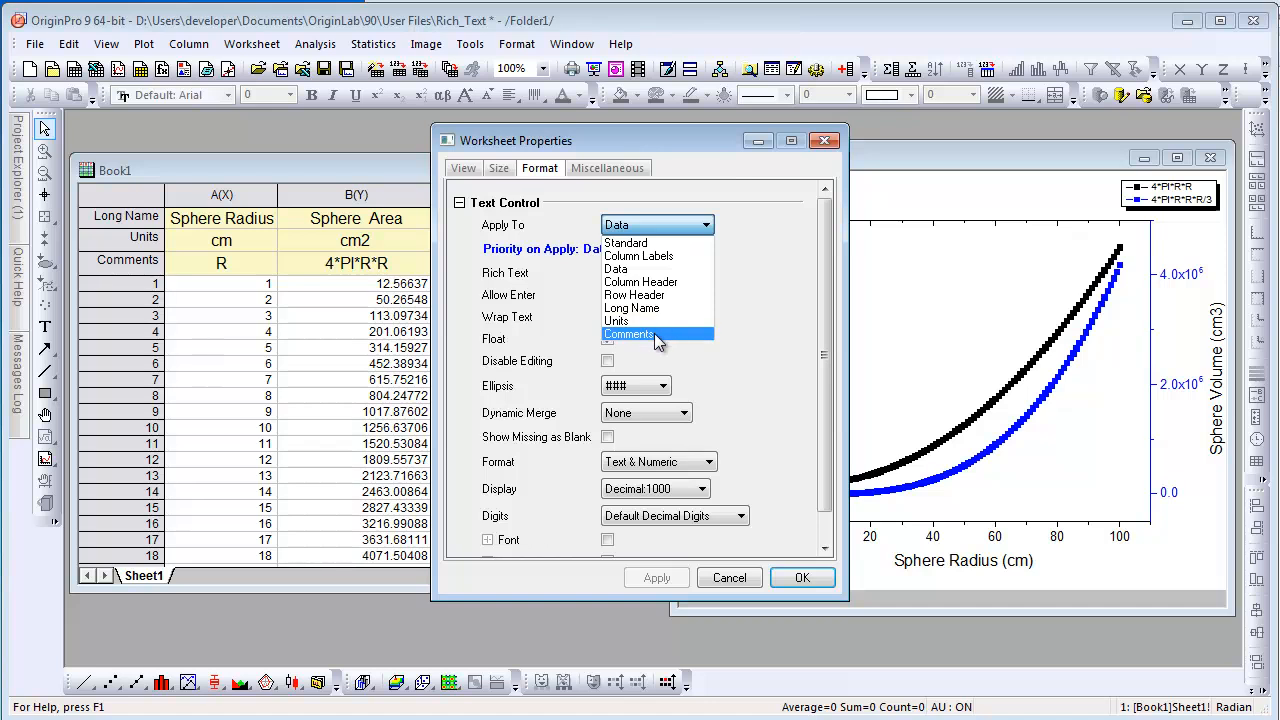
{"action": "left_click", "coordinate": [628, 334]}
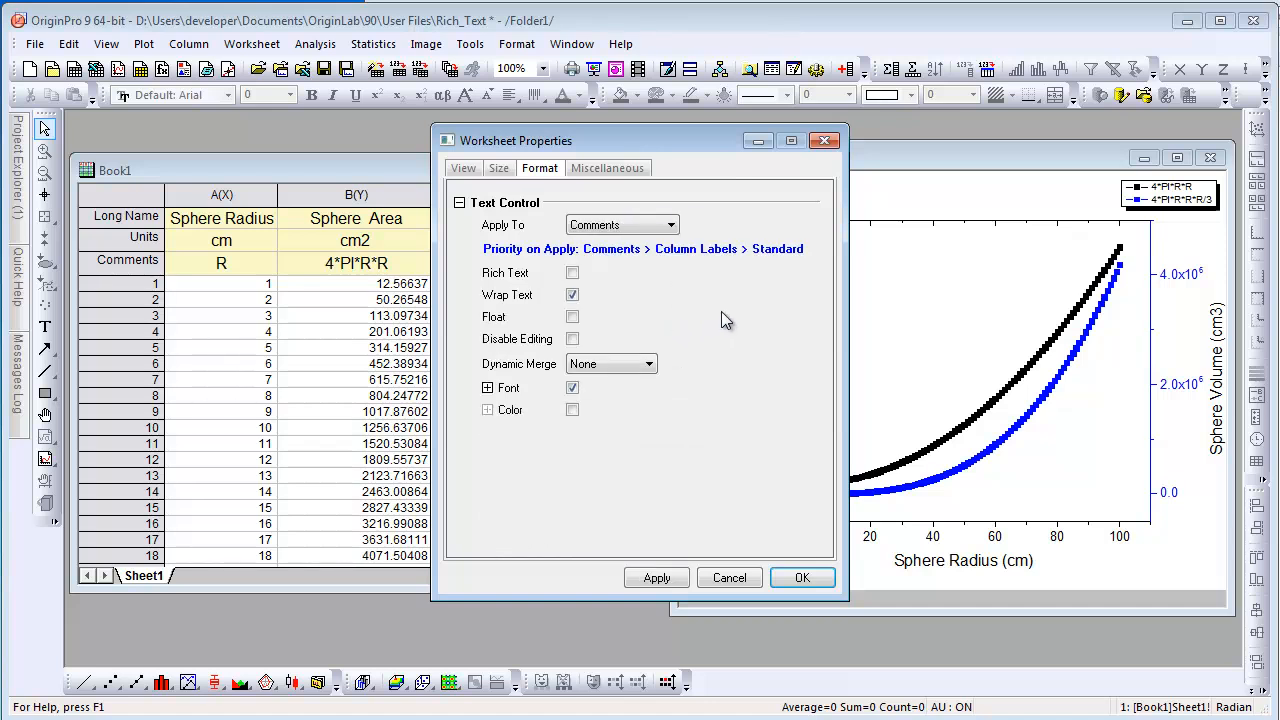
{"action": "left_click", "coordinate": [572, 272]}
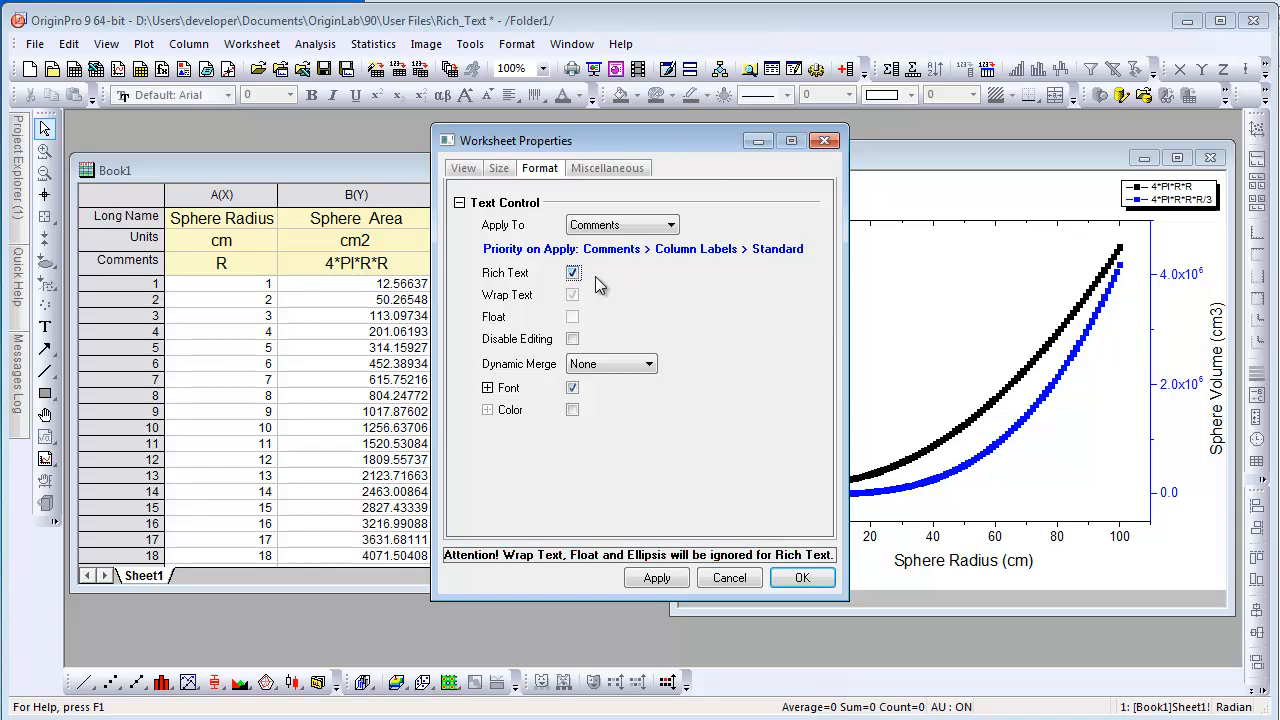
{"action": "left_click", "coordinate": [572, 272]}
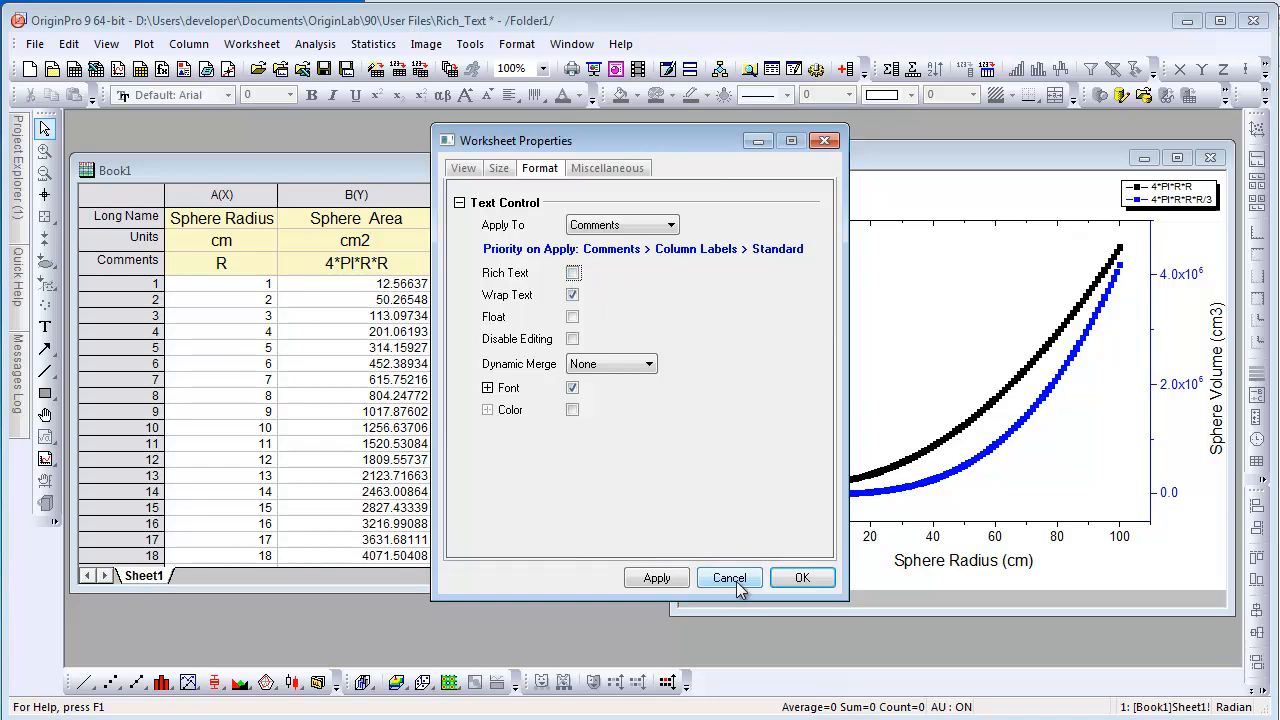
{"action": "left_click", "coordinate": [802, 577]}
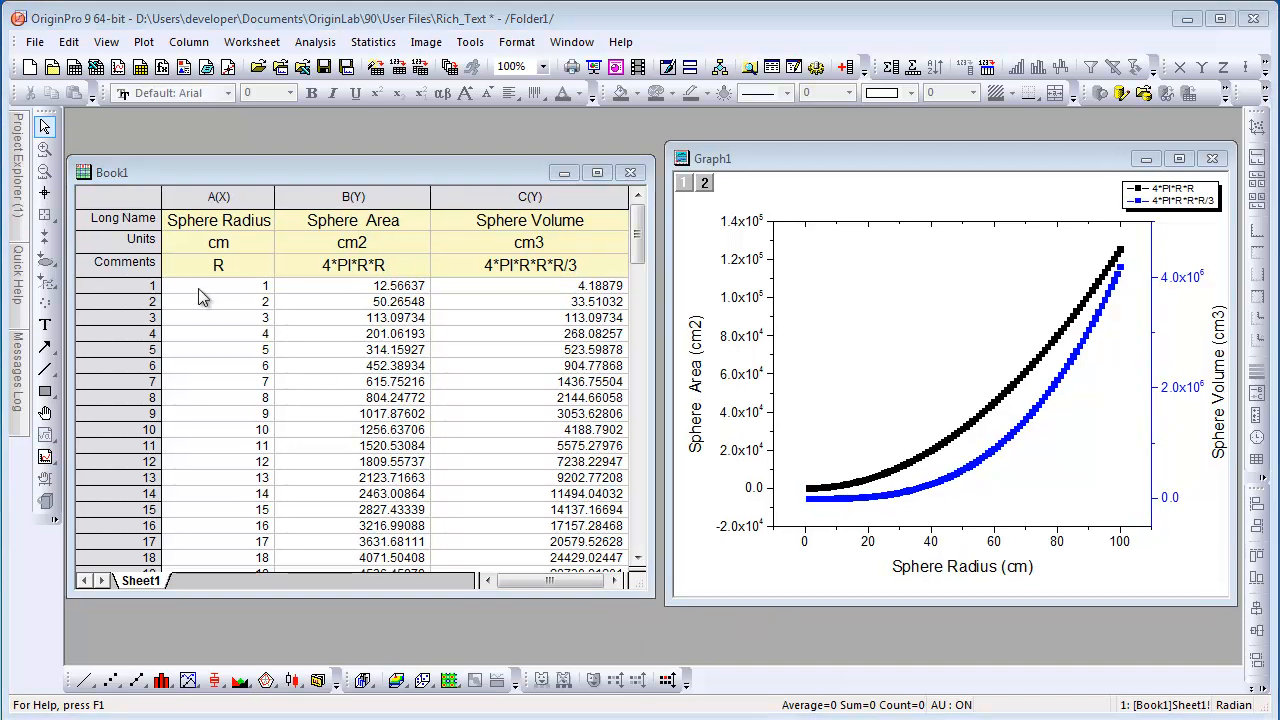
Set the Units label row style to Rich Text from its row-header menu
{"action": "right_click", "coordinate": [120, 239]}
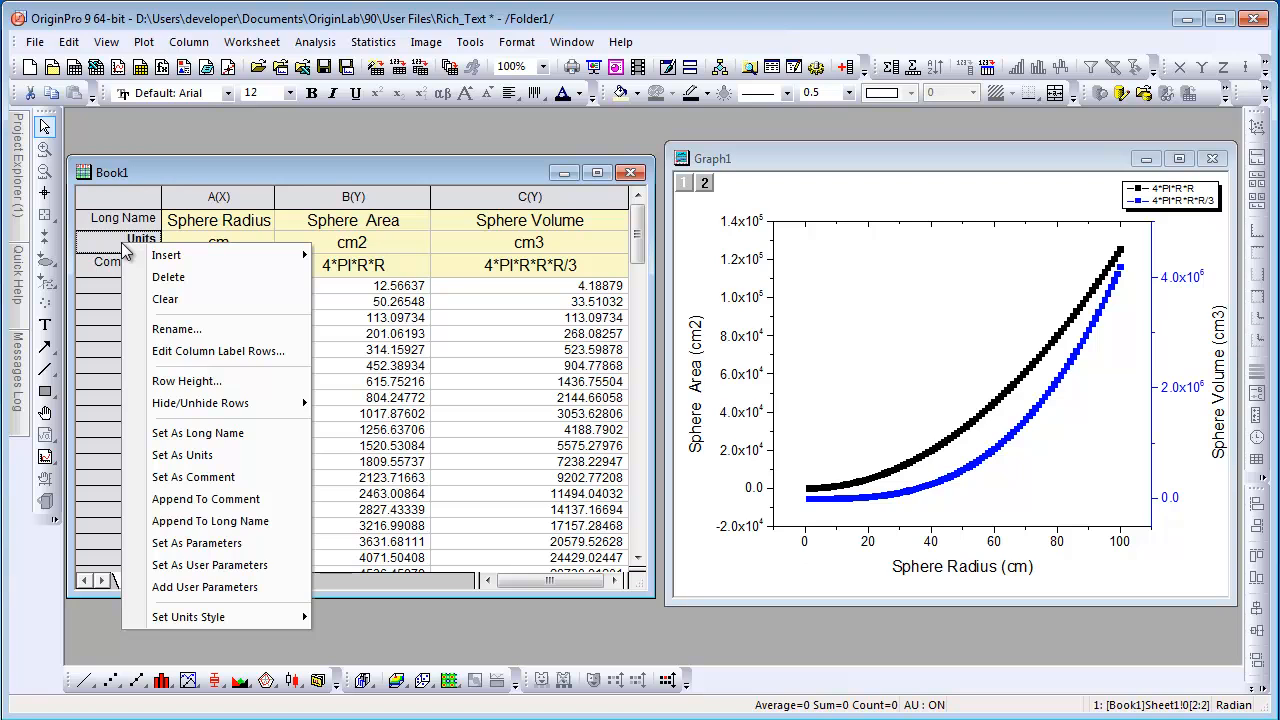
{"action": "left_click", "coordinate": [195, 615]}
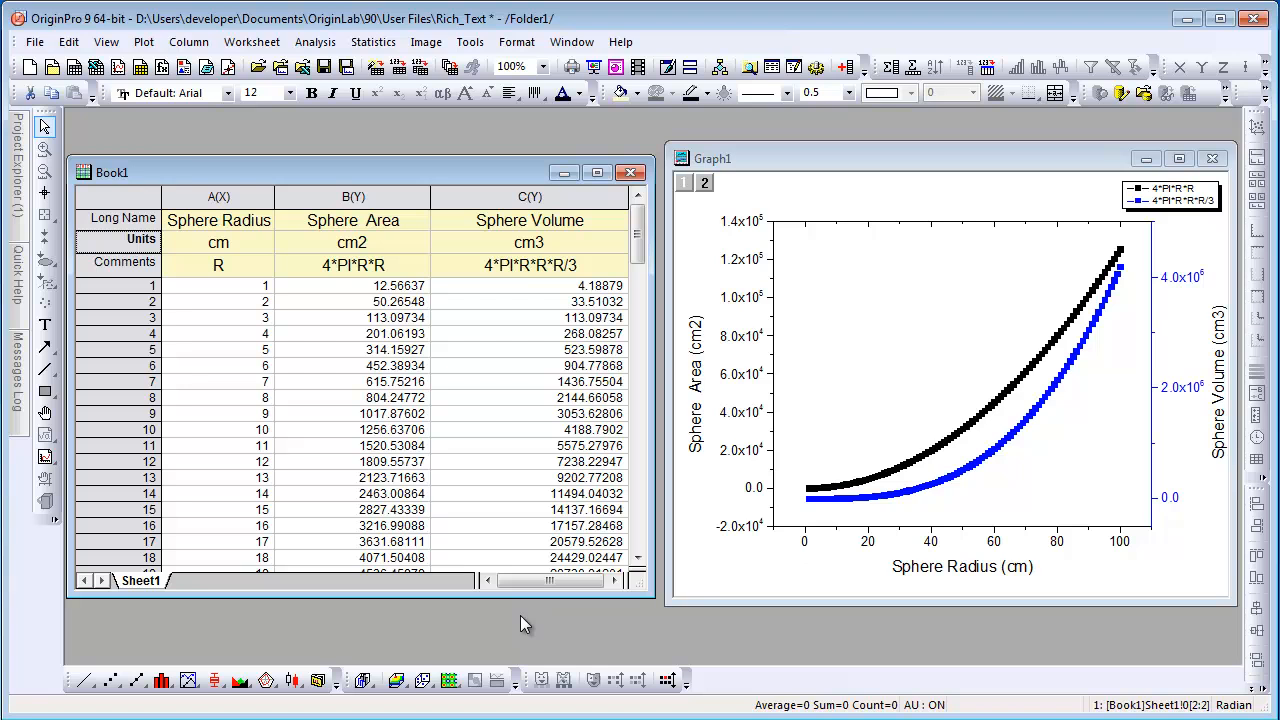
{"action": "mouse_move", "coordinate": [519, 624]}
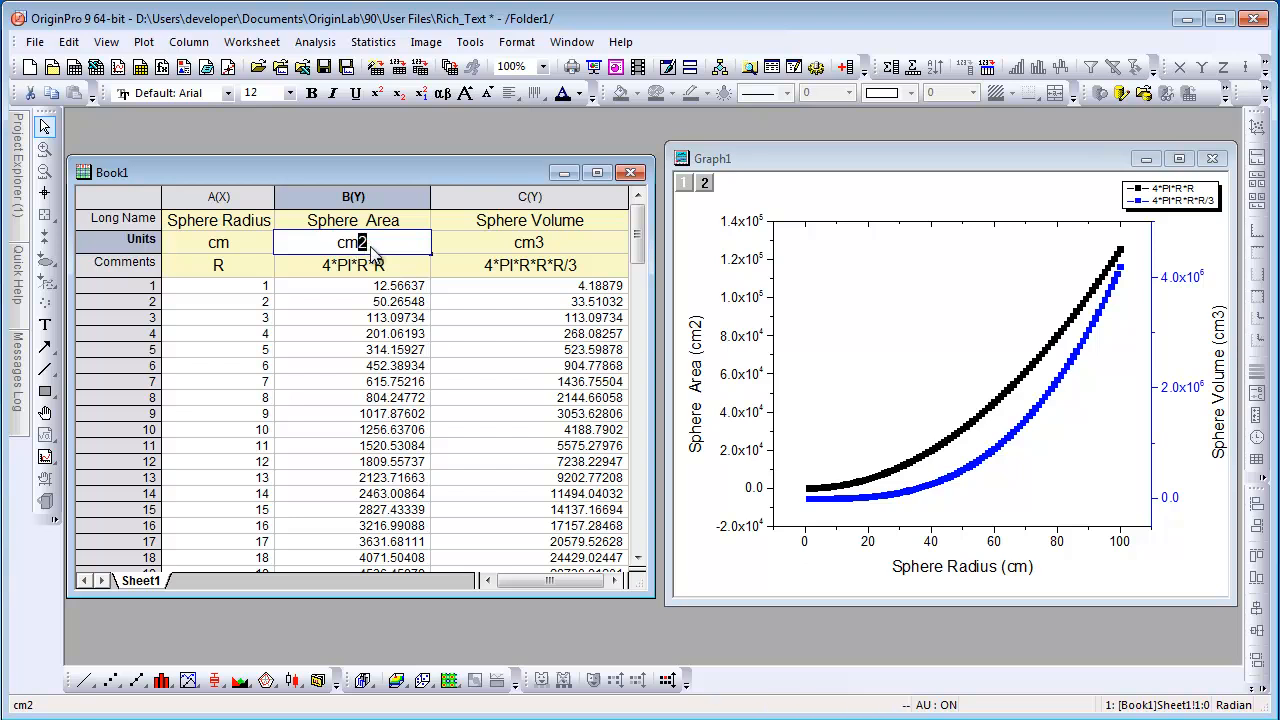
Superscript the exponent so the Sphere Area unit reads cm²
{"action": "left_click", "coordinate": [375, 93]}
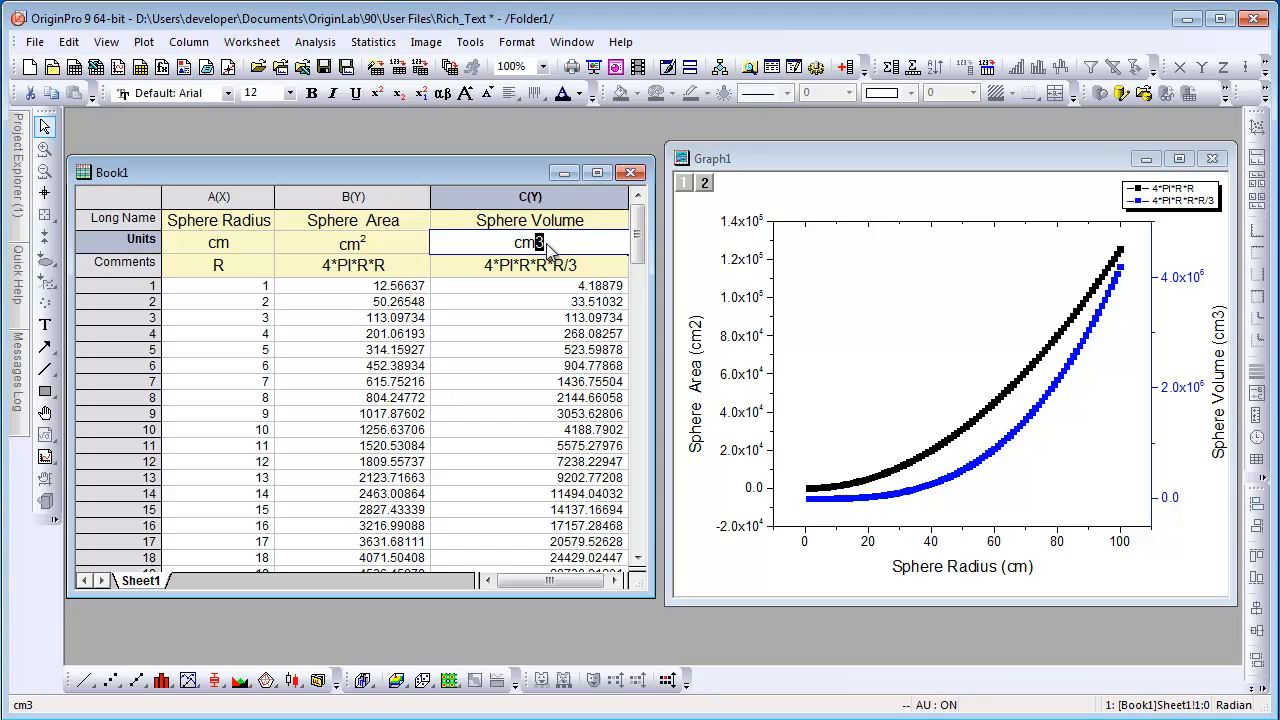
{"action": "mouse_move", "coordinate": [380, 92]}
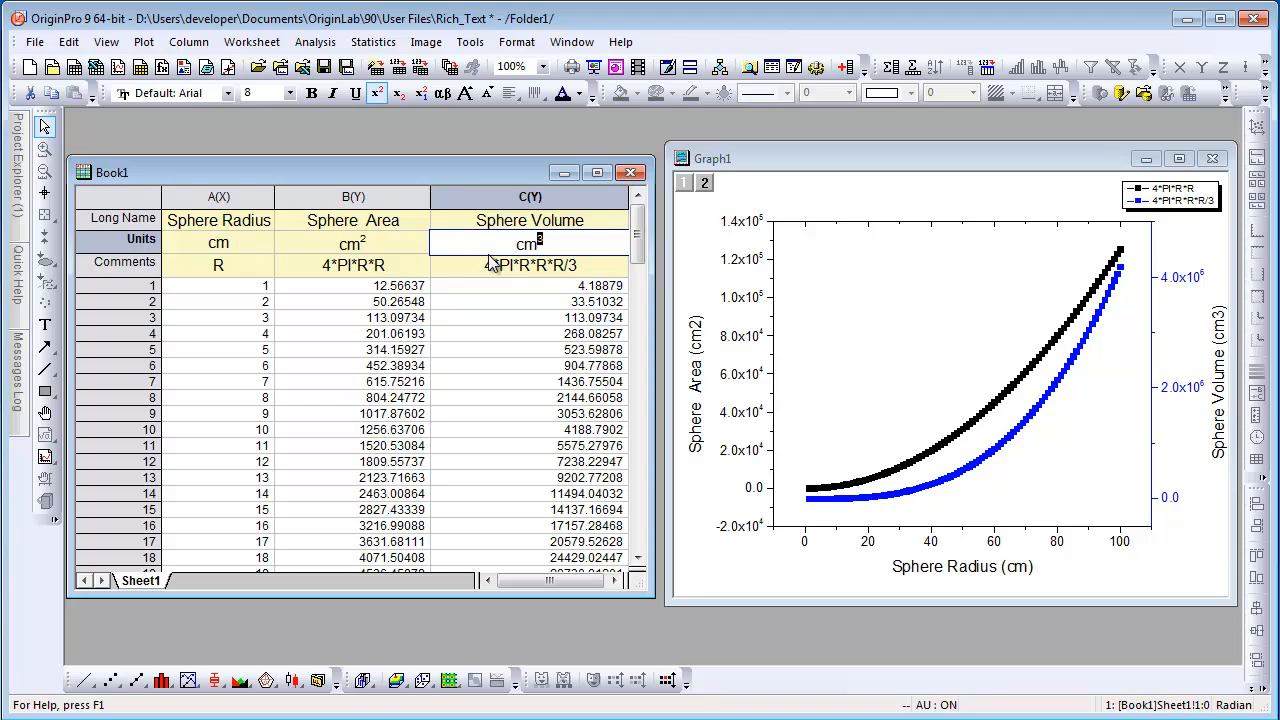
Set the Comments label row style to Rich Text from its row-header menu
{"action": "right_click", "coordinate": [118, 262]}
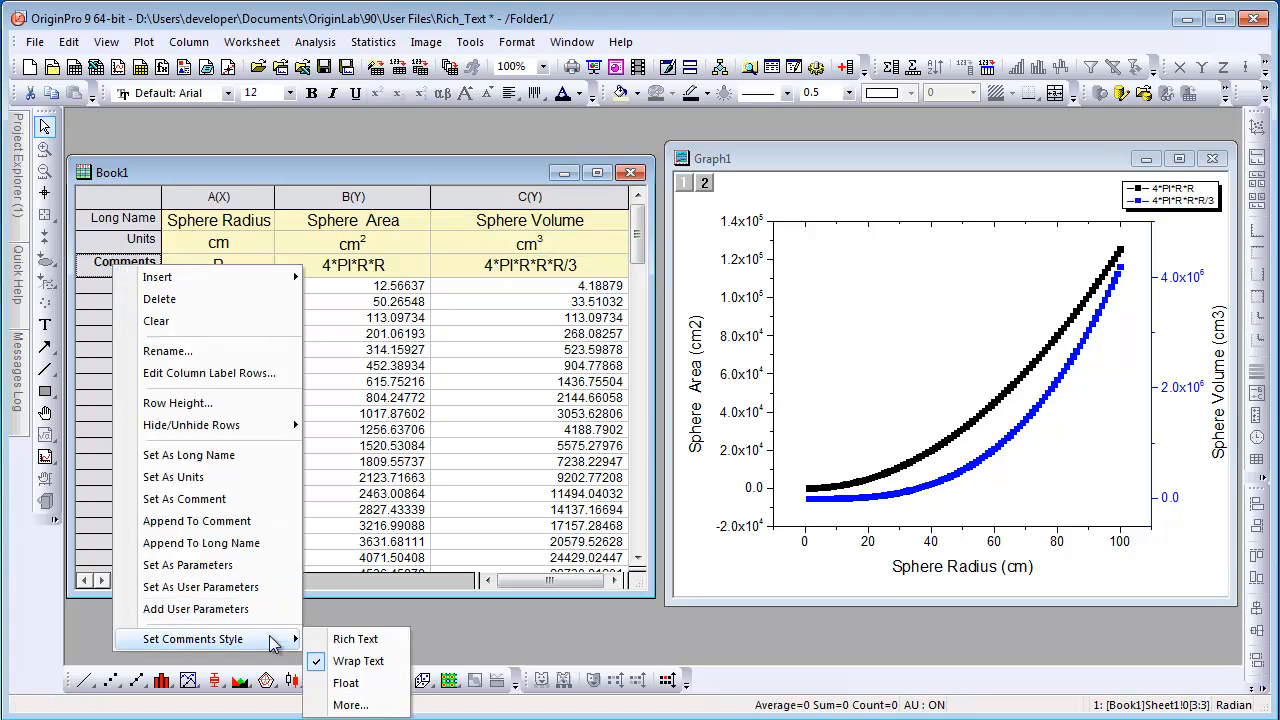
{"action": "left_click", "coordinate": [315, 647]}
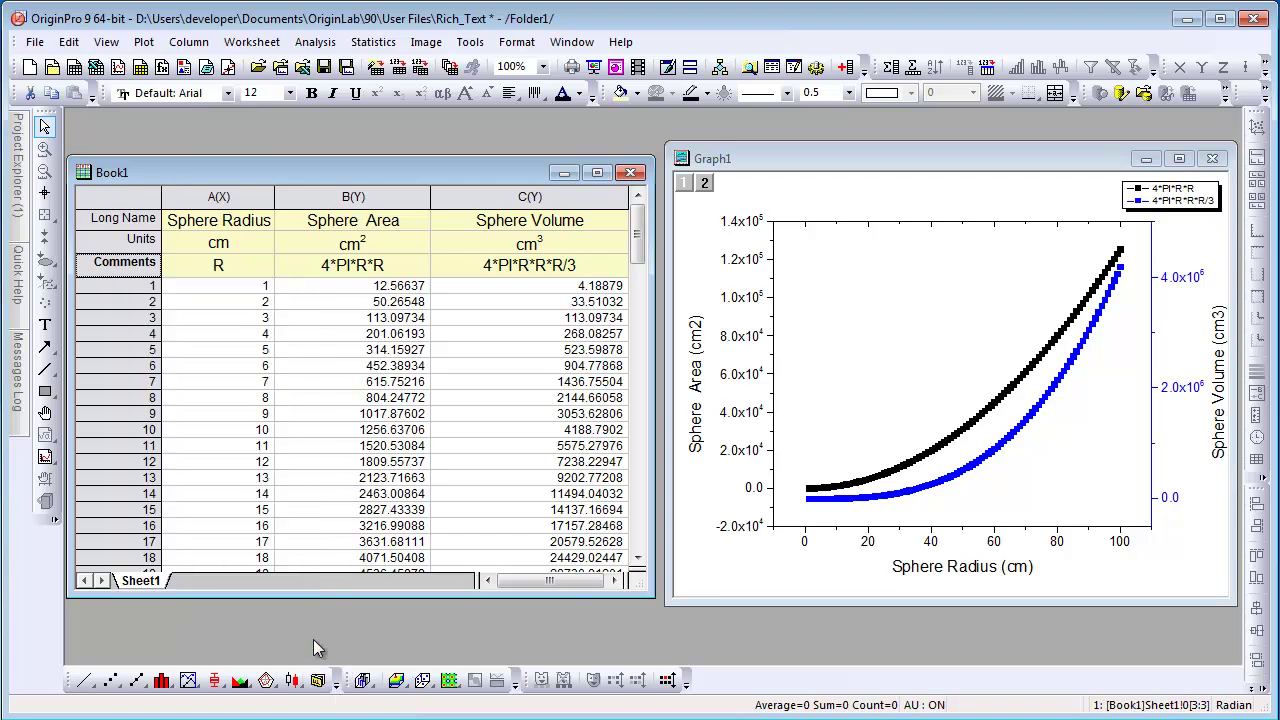
{"action": "mouse_move", "coordinate": [349, 289]}
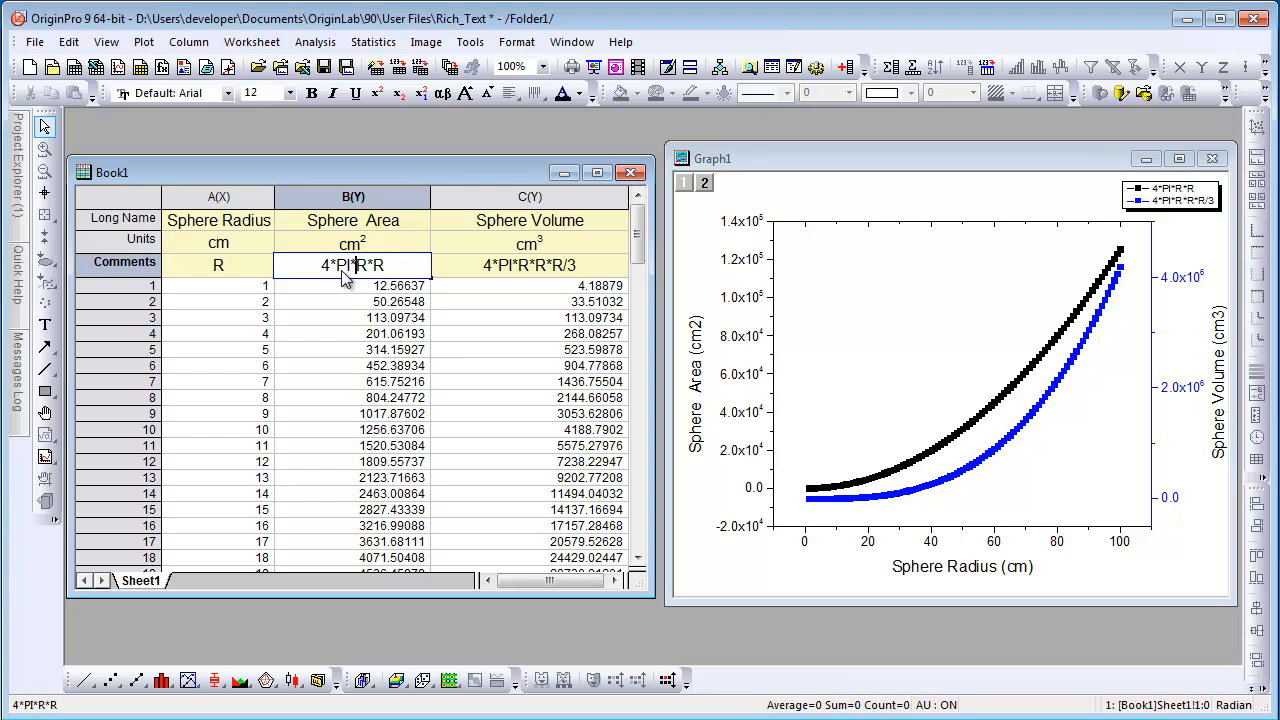
Trim the Sphere Area comment to just 4 and bring up its editing menu
{"action": "double_click", "coordinate": [352, 265]}
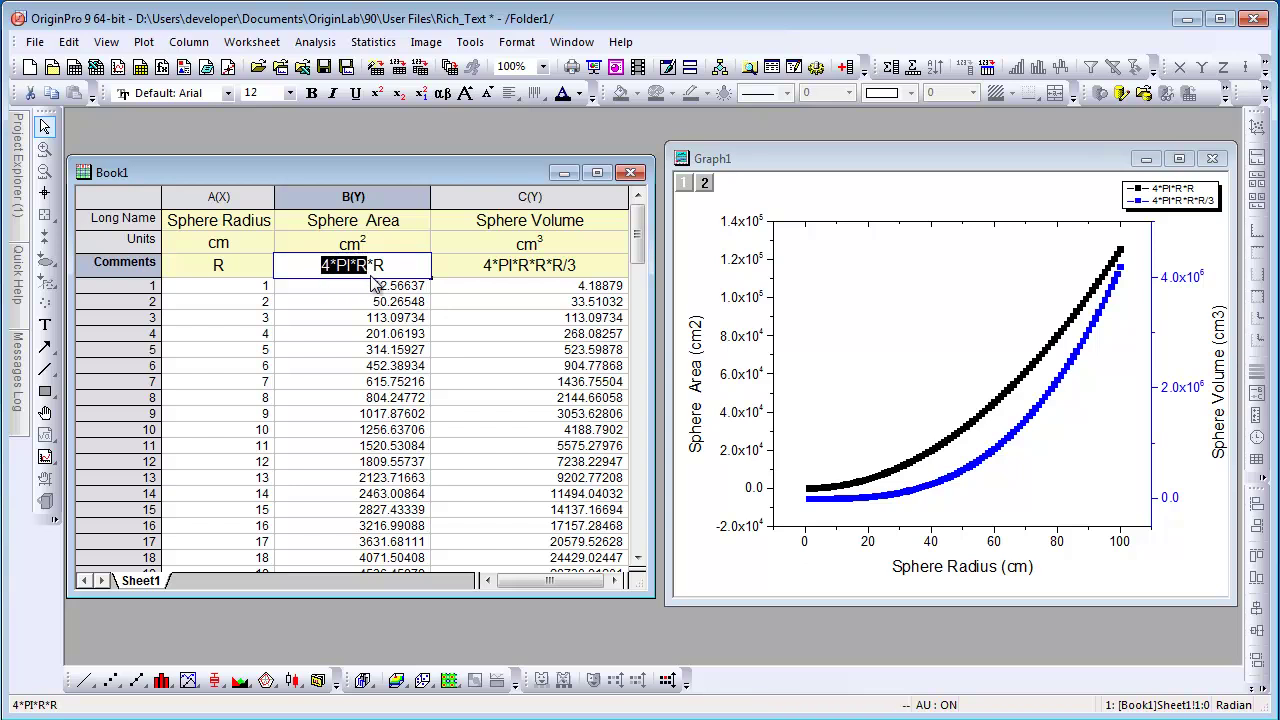
{"action": "mouse_move", "coordinate": [385, 285]}
{"action": "type", "text": "4"}
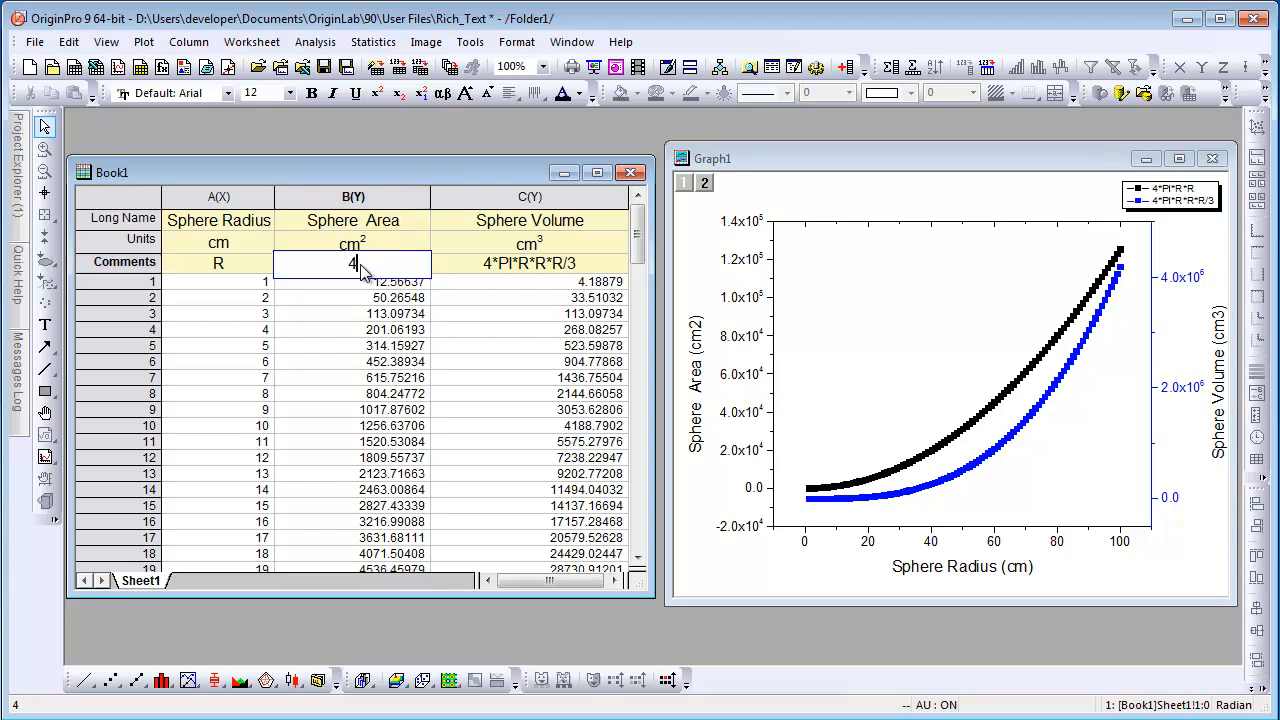
{"action": "right_click", "coordinate": [355, 263]}
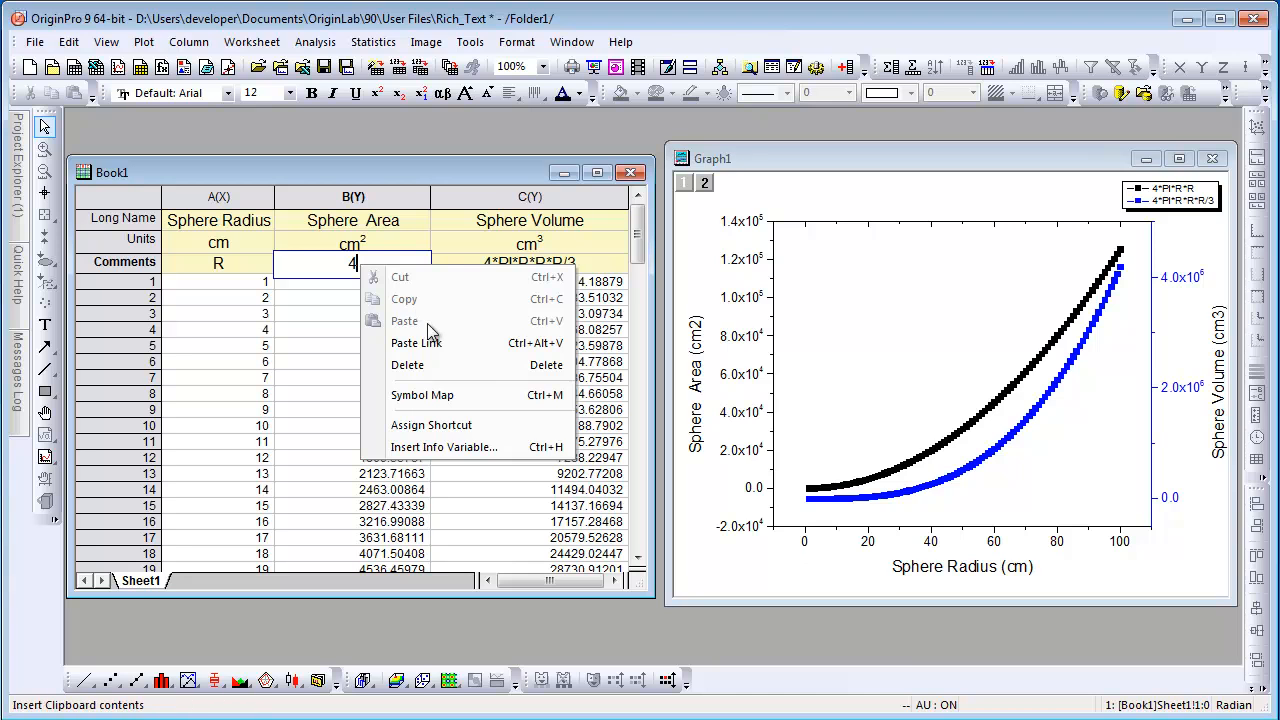
Insert a π from the Symbol Map so the Sphere Area comment reads 4π
{"action": "left_click", "coordinate": [422, 395]}
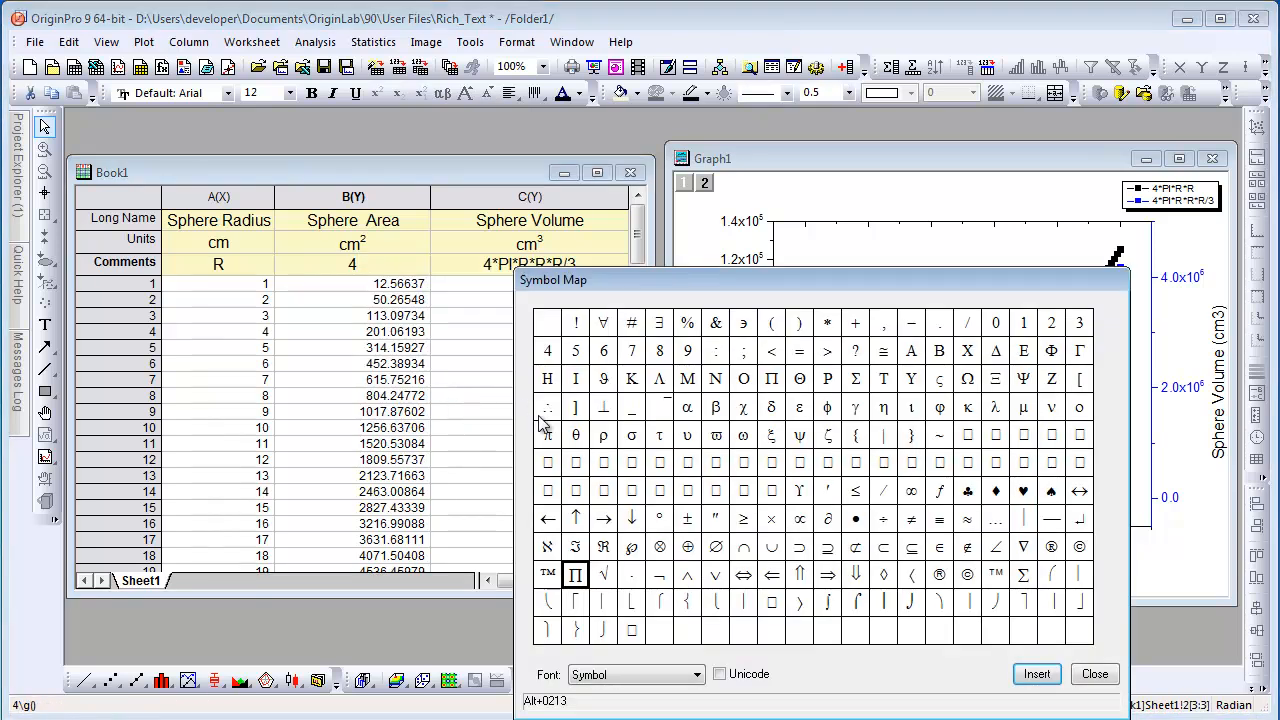
{"action": "left_click", "coordinate": [547, 435]}
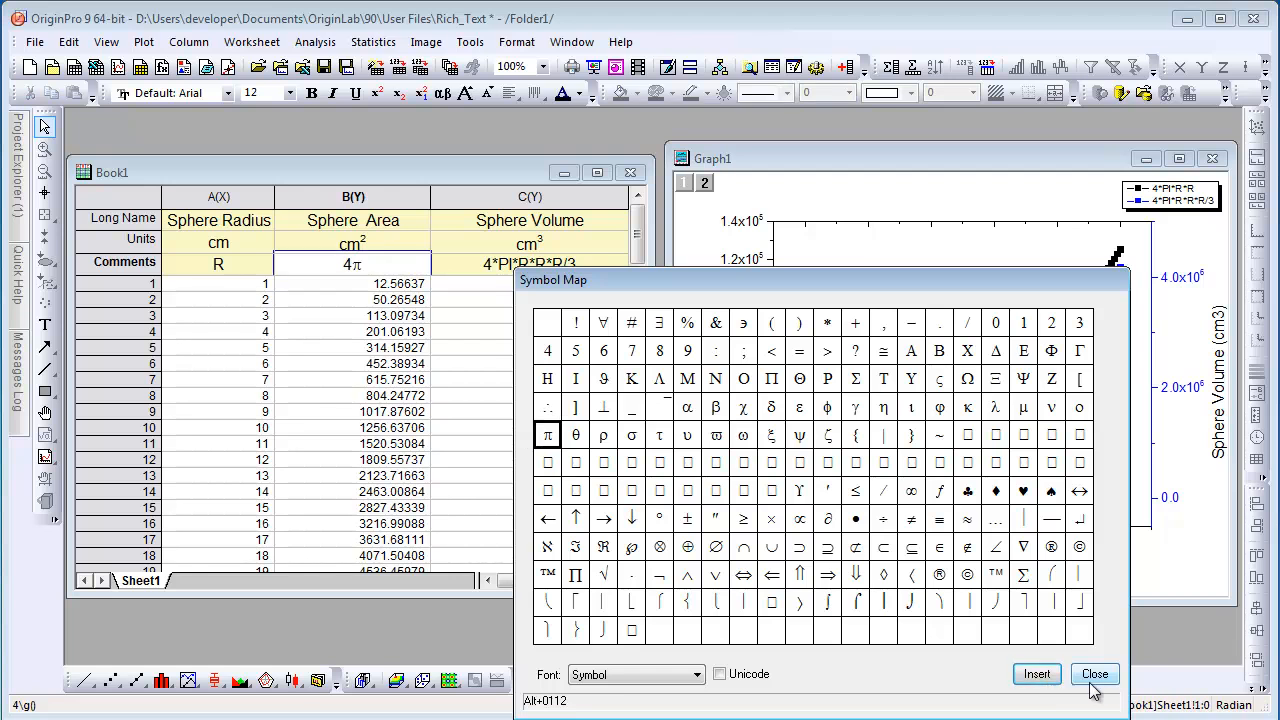
{"action": "left_click", "coordinate": [1094, 674]}
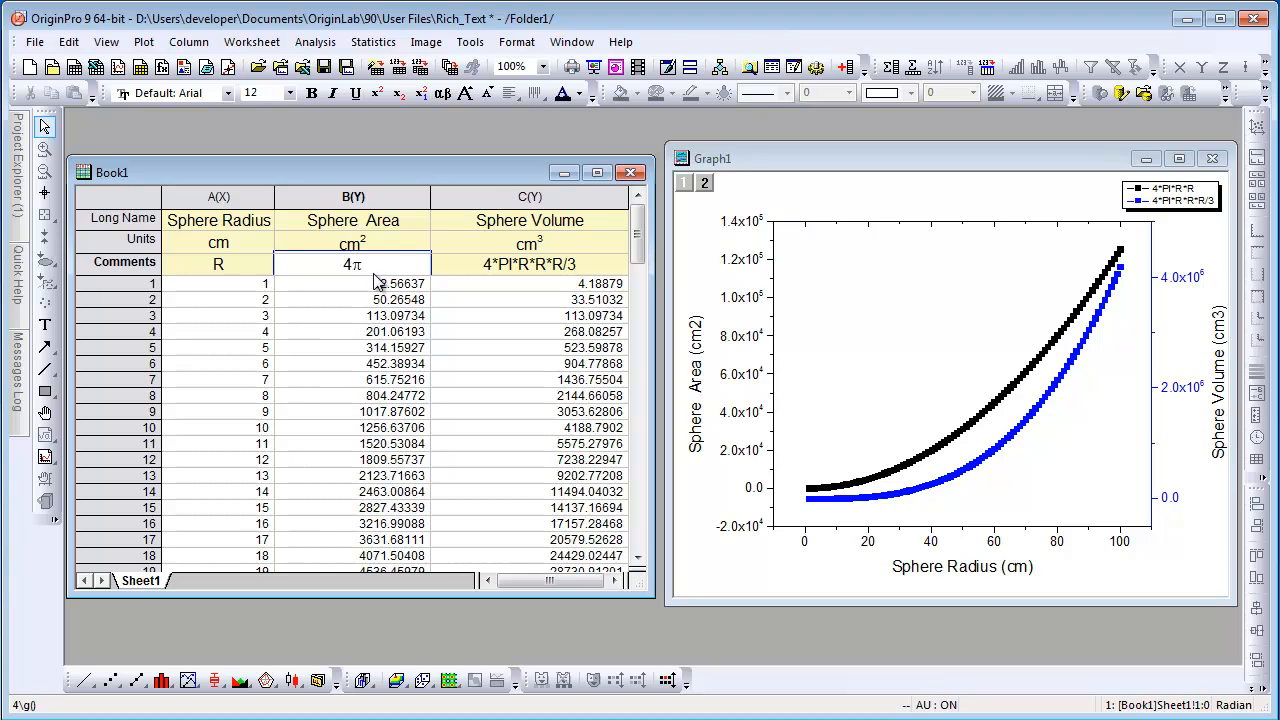
Finish the Sphere Area comment as 4πr² and start editing the Sphere Volume comment
{"action": "type", "text": "r2"}
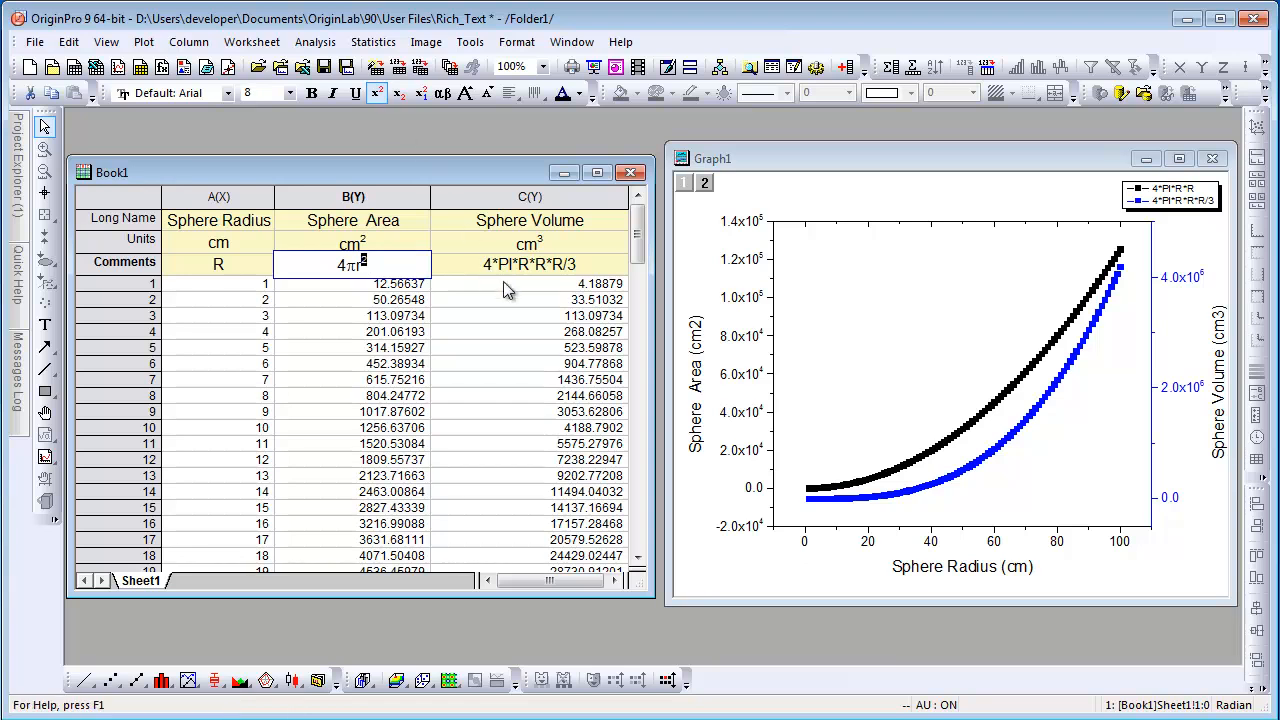
{"action": "left_click", "coordinate": [528, 264]}
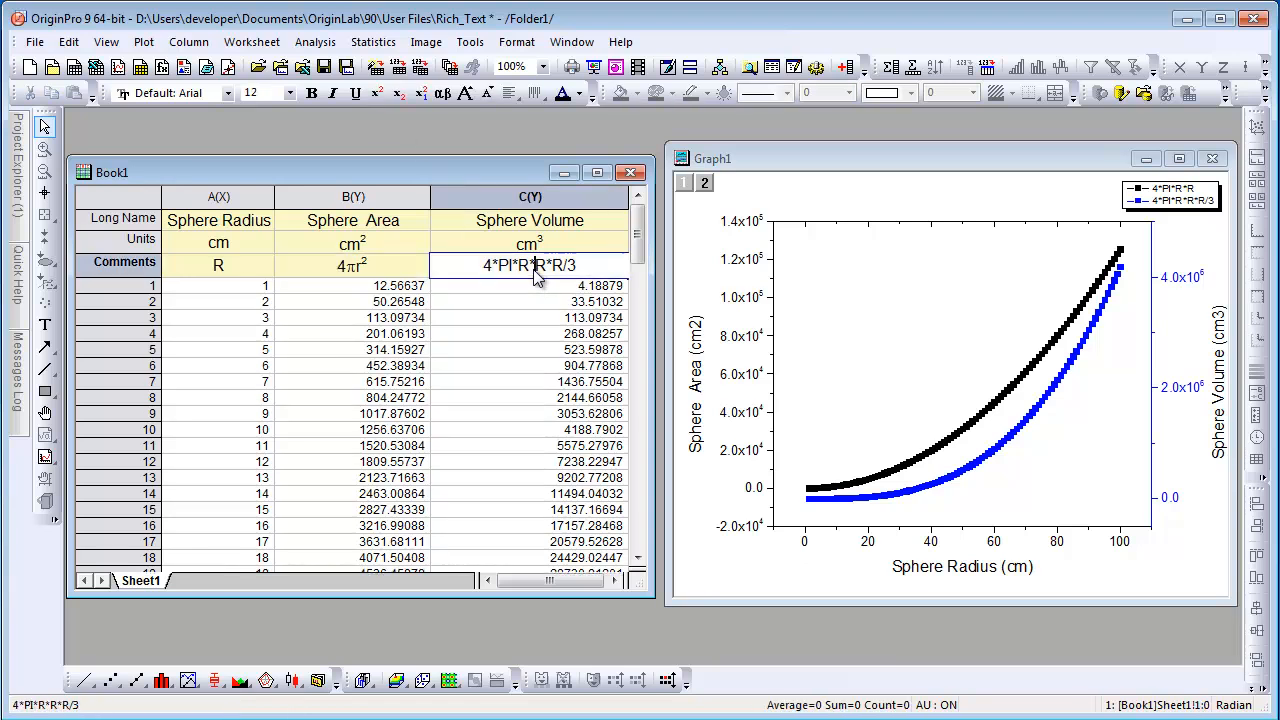
{"action": "double_click", "coordinate": [529, 265]}
{"action": "type", "text": "4"}
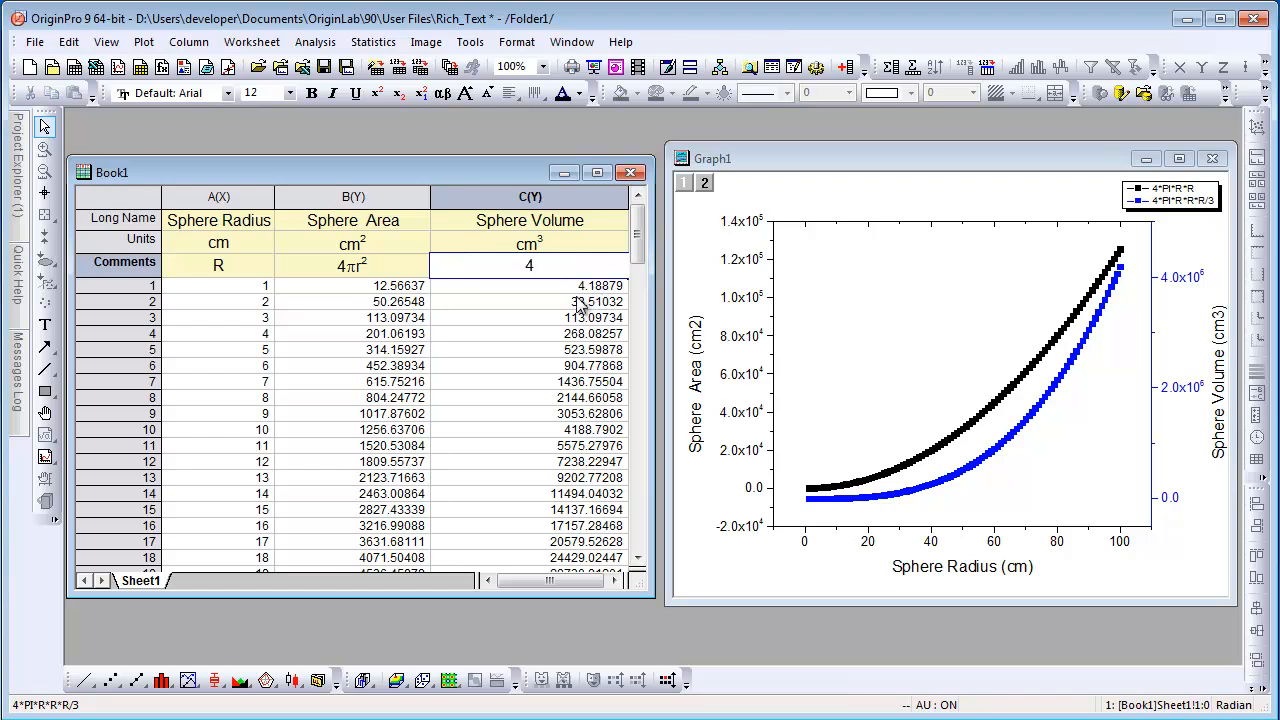
Insert π from the Symbol Map so the Sphere Volume comment becomes 4πr³/3
{"action": "right_click", "coordinate": [529, 265]}
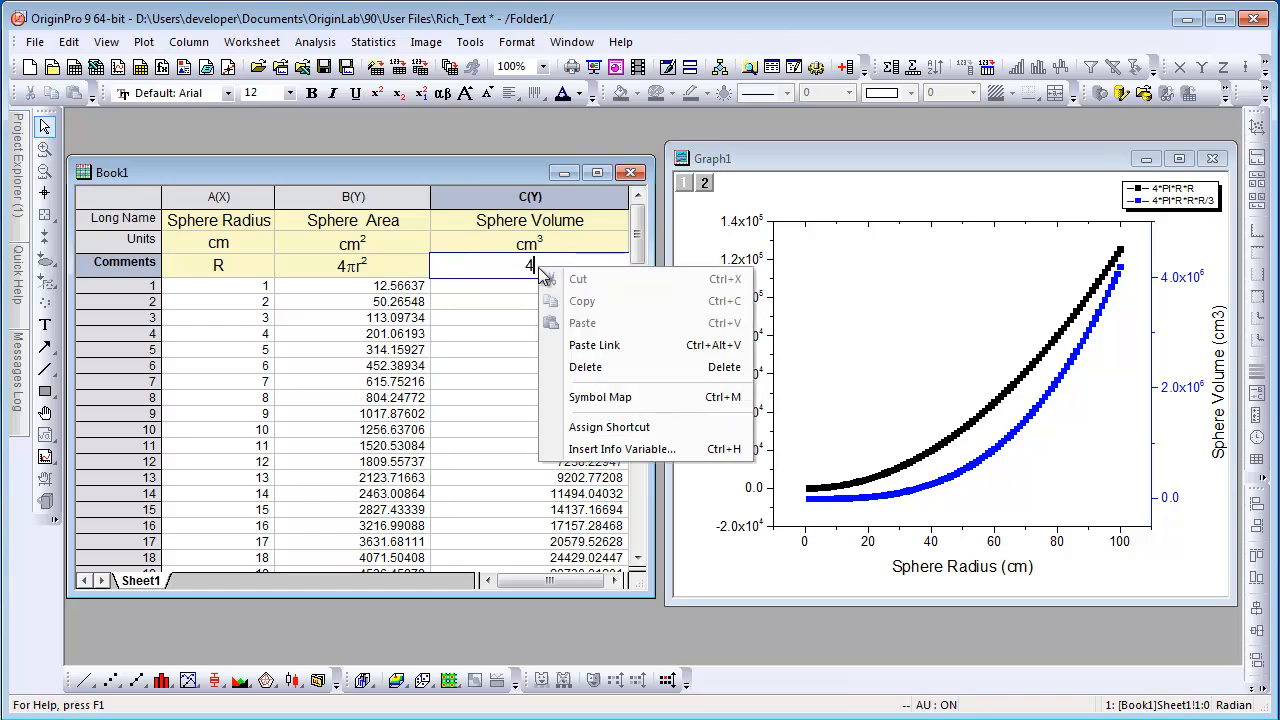
{"action": "mouse_move", "coordinate": [600, 397]}
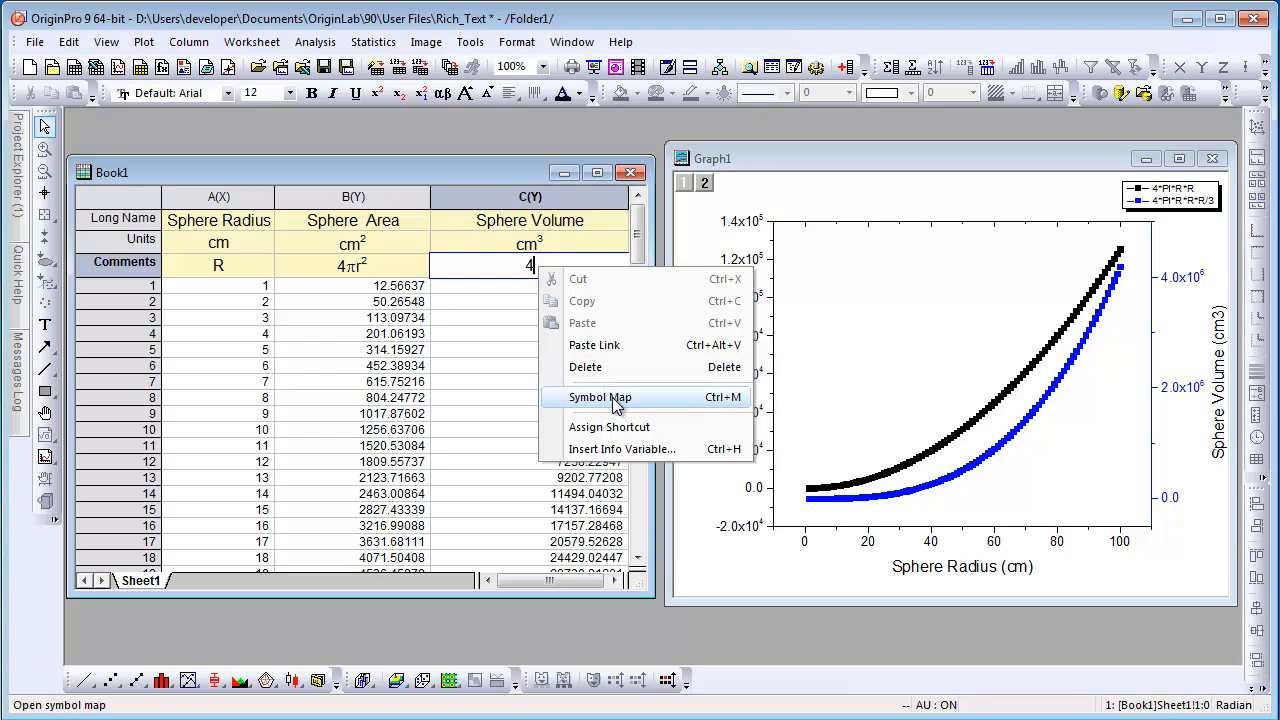
{"action": "left_click", "coordinate": [600, 397]}
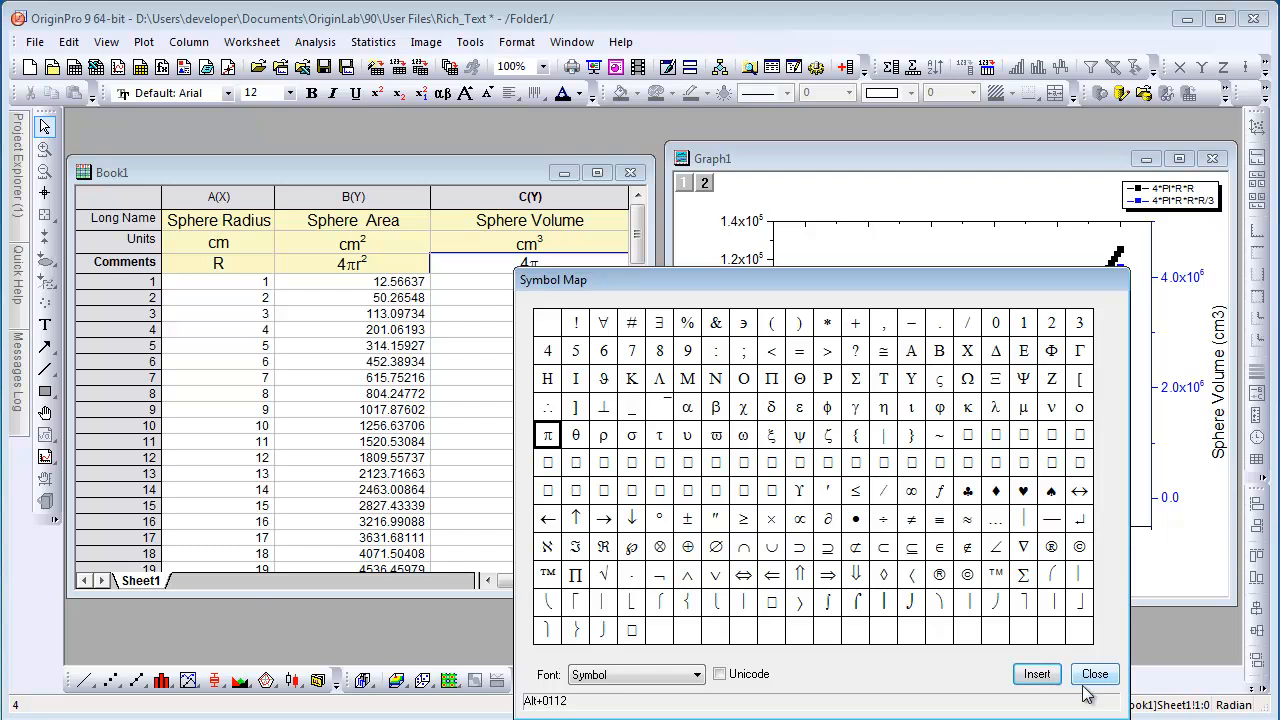
{"action": "left_click", "coordinate": [1095, 674]}
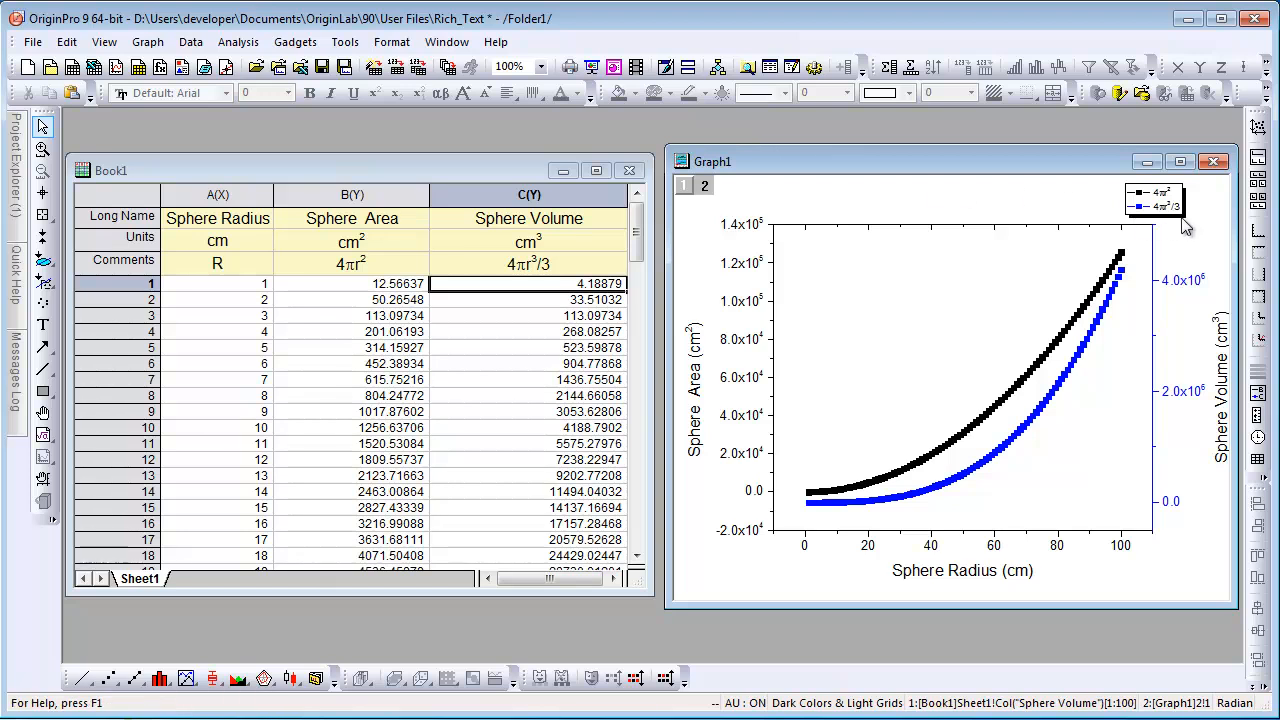
{"action": "mouse_move", "coordinate": [1180, 221]}
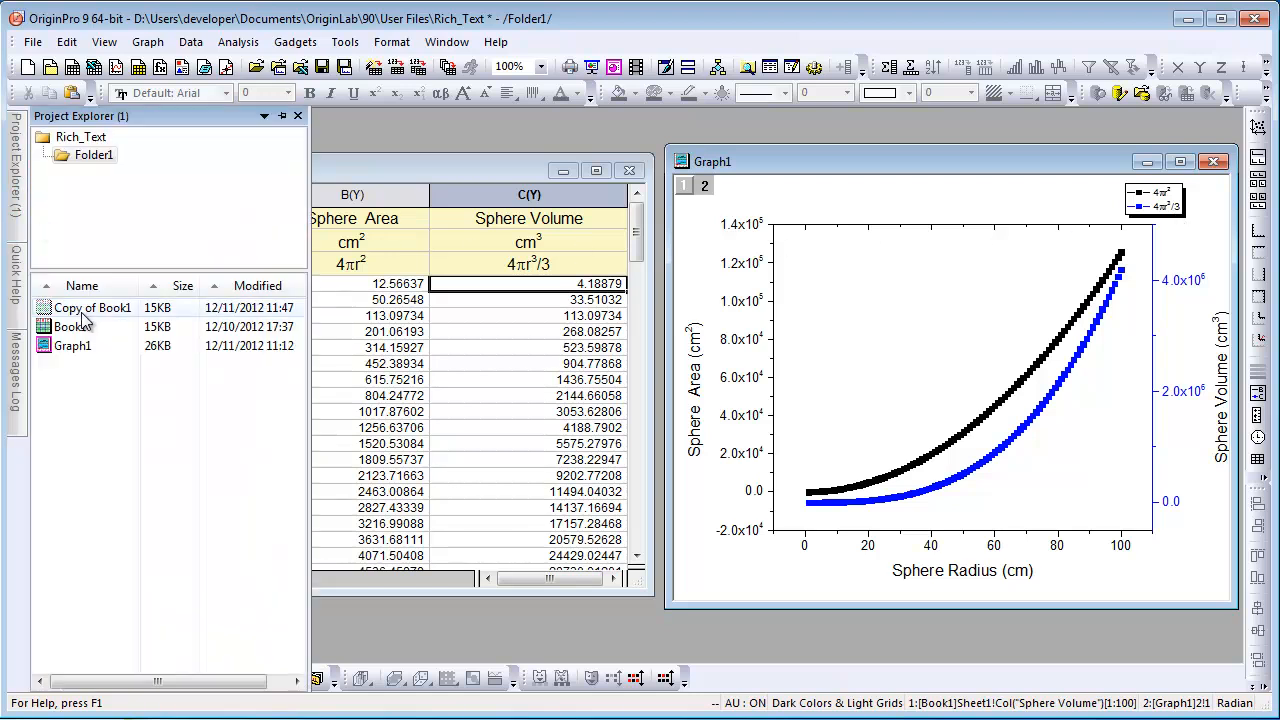
Open the Copy of Book1 workbook and bring up the Comments row-header menu
{"action": "double_click", "coordinate": [91, 307]}
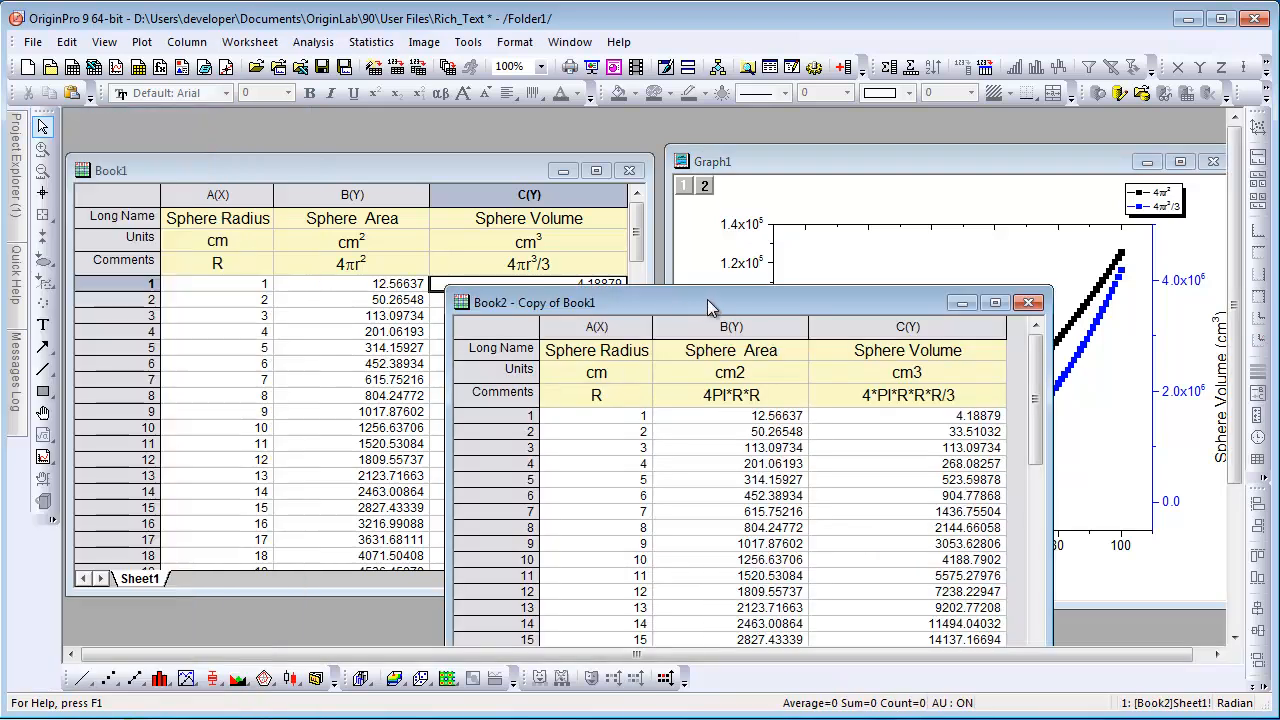
{"action": "left_click_drag", "start_coordinate": [710, 302], "coordinate": [615, 175]}
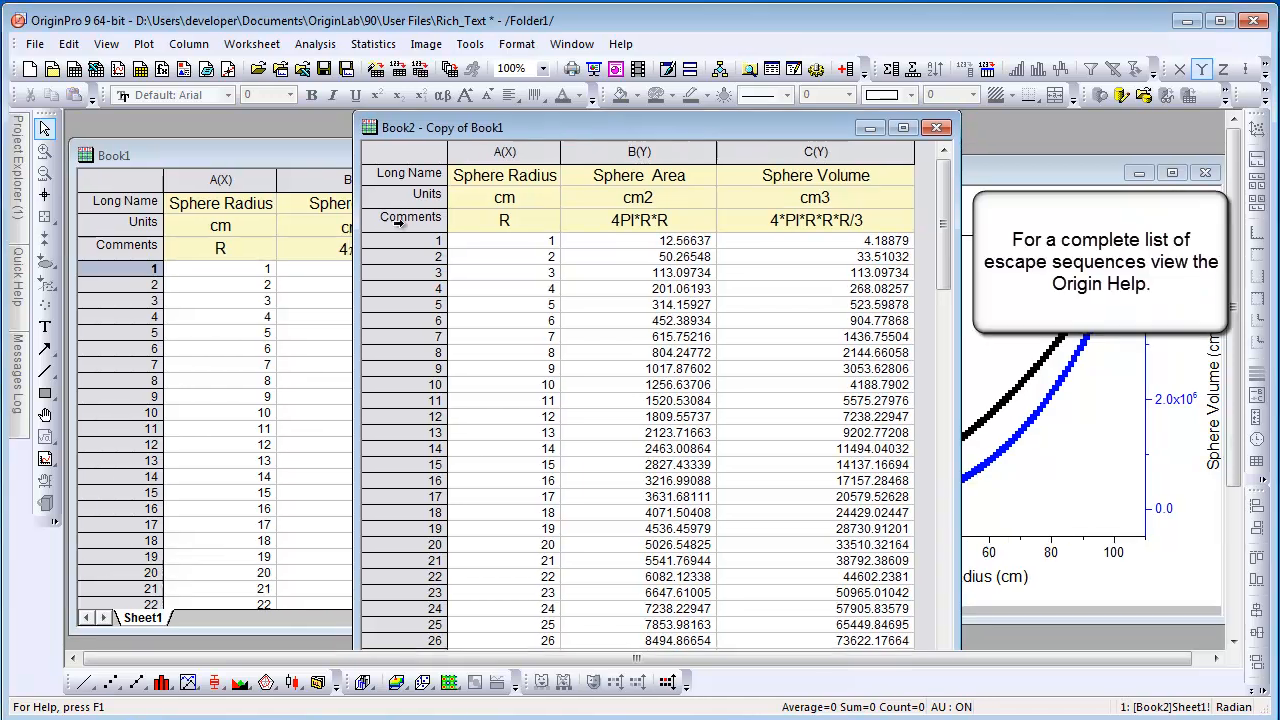
{"action": "right_click", "coordinate": [403, 217]}
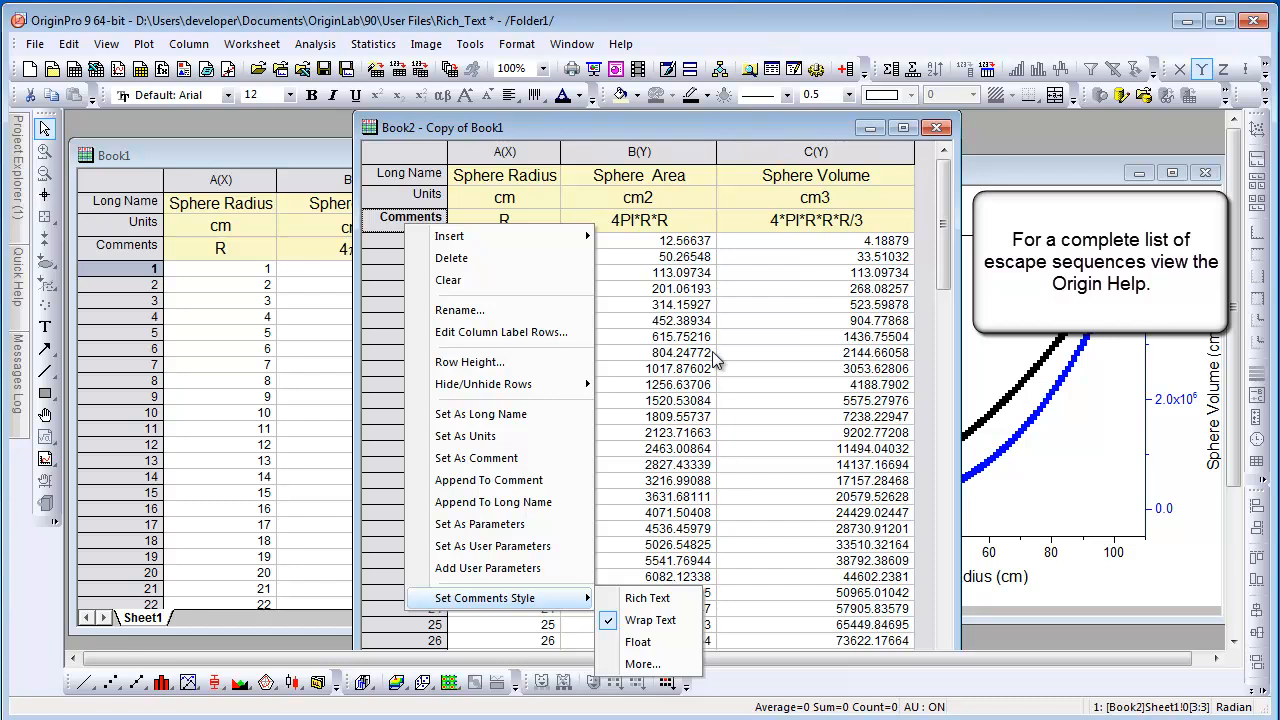
Set Book2's comments to Rich Text and enter the Sphere Area comment as 4\g(p)r\+(2)
{"action": "left_click", "coordinate": [651, 620]}
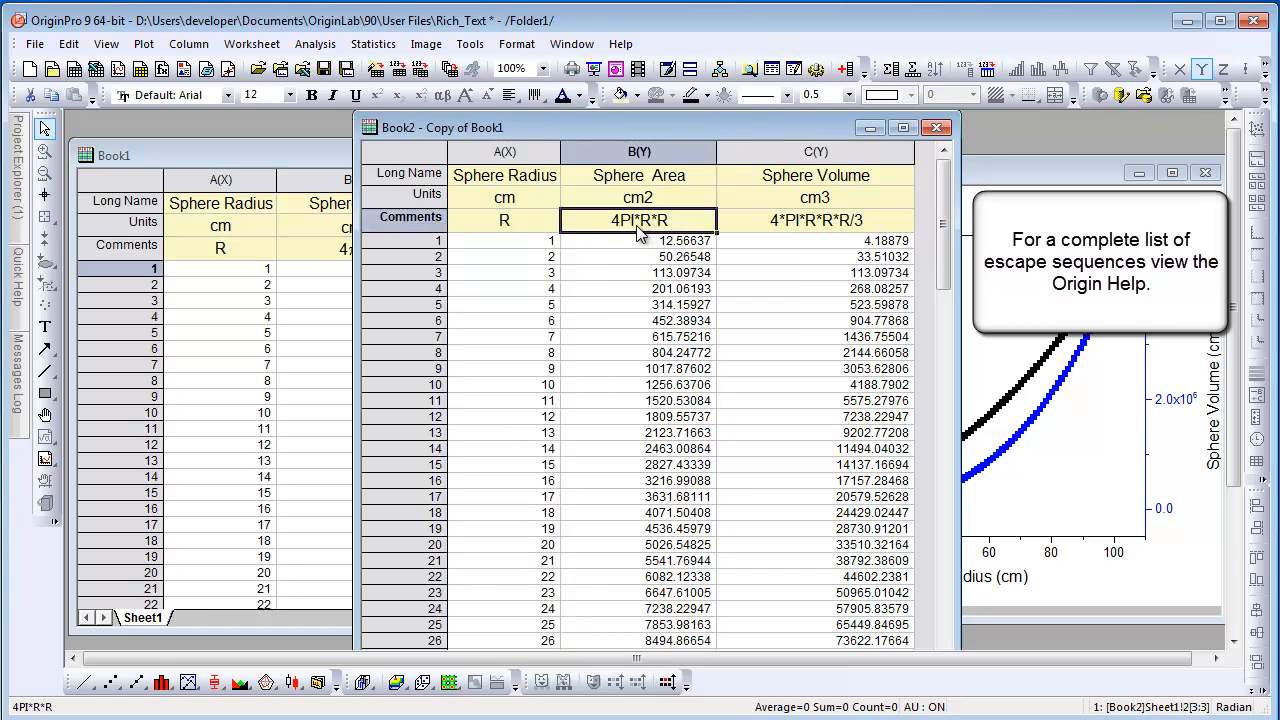
{"action": "double_click", "coordinate": [638, 219]}
{"action": "type", "text": "4"}
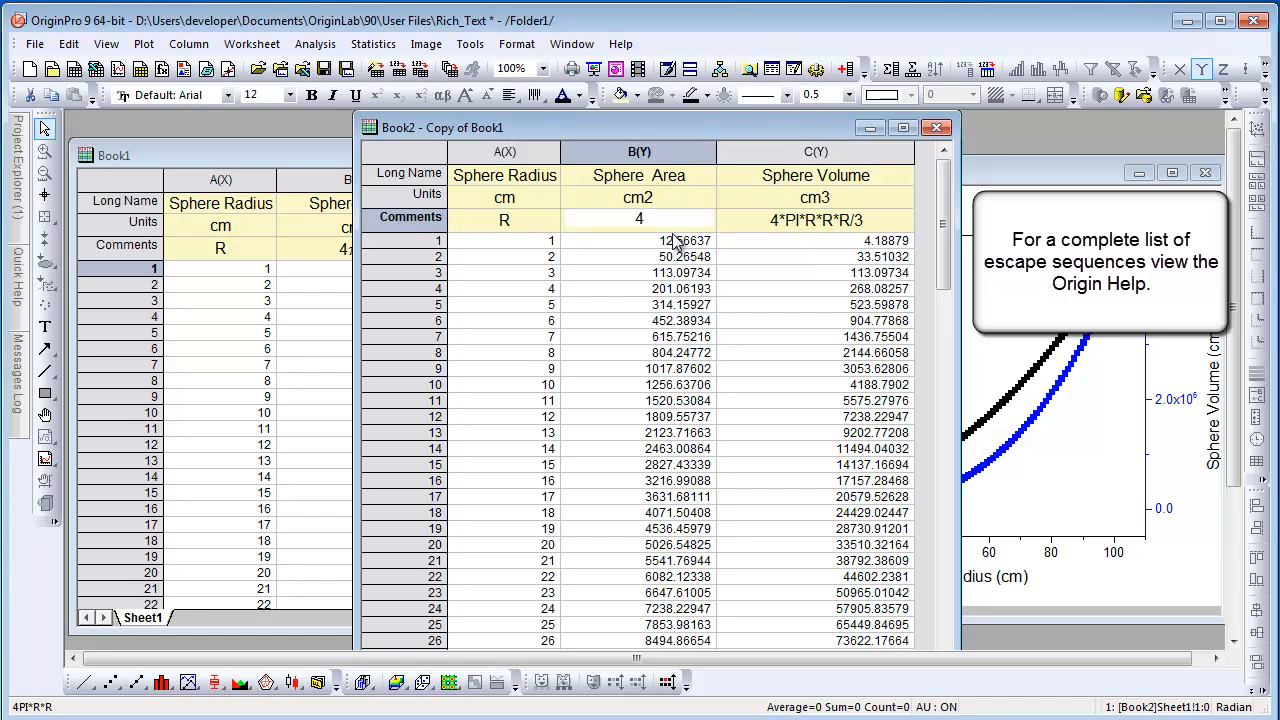
{"action": "left_click", "coordinate": [639, 219]}
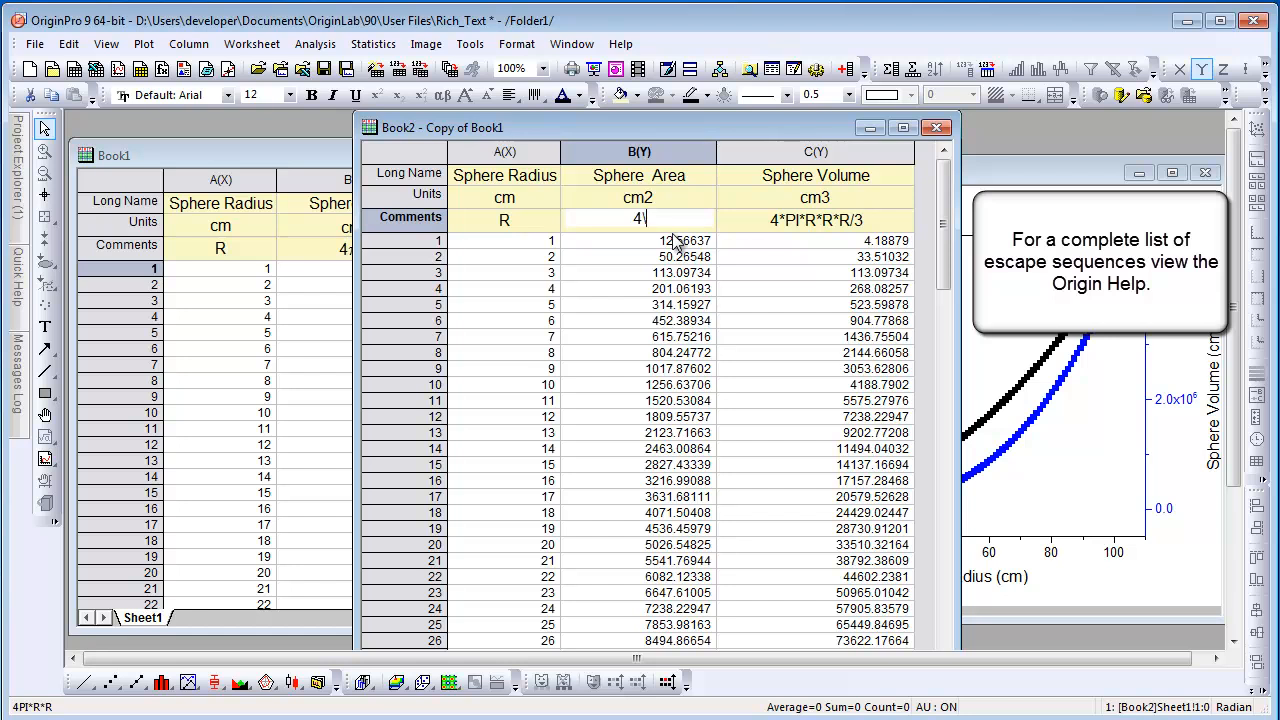
{"action": "type", "text": "\\g(p)r\\"}
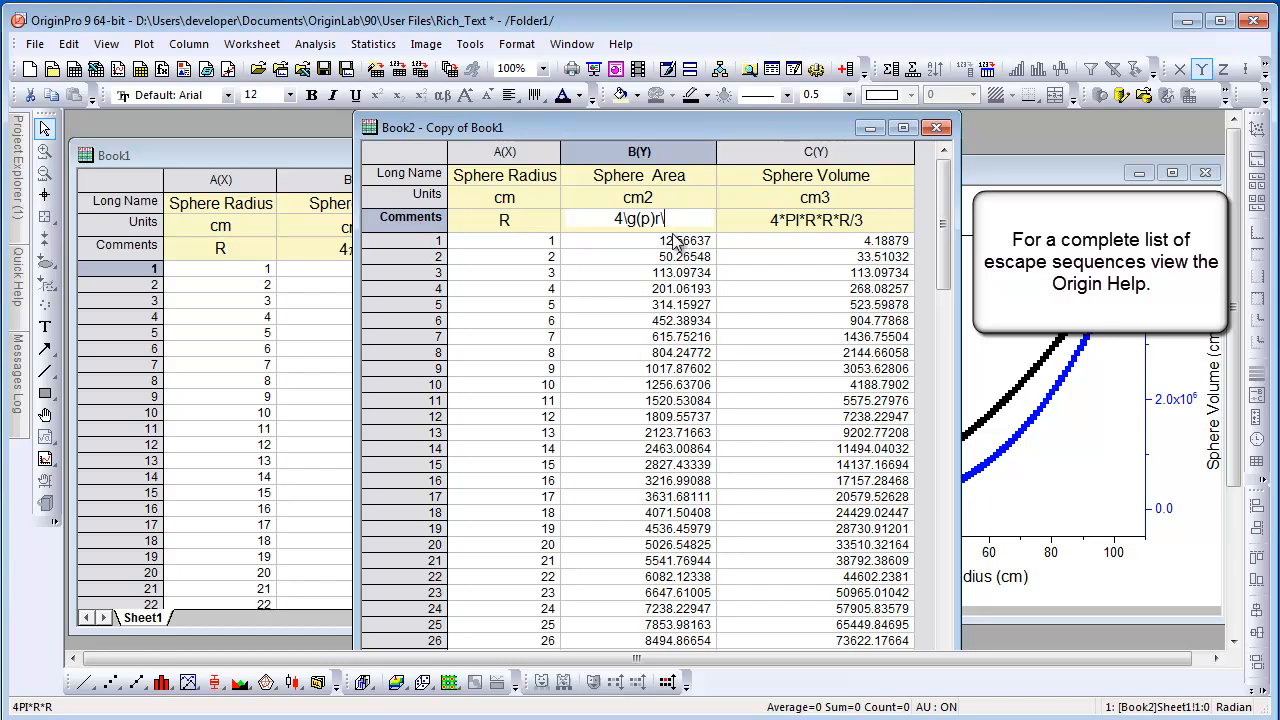
{"action": "type", "text": "+(2"}
{"action": "left_click", "coordinate": [815, 219]}
{"action": "type", "text": "4"}
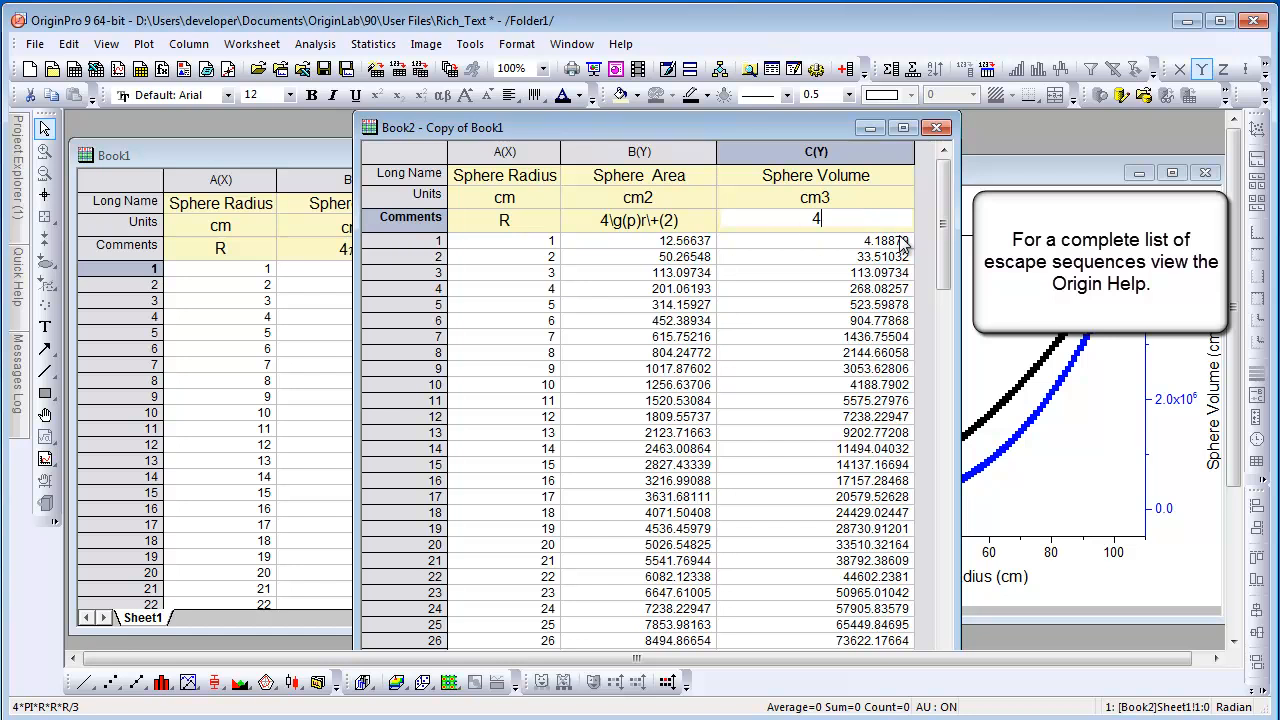
Enter the Sphere Volume comment as the escape-sequence text 4\g(p)r\+(3)/3
{"action": "type", "text": "\\g"}
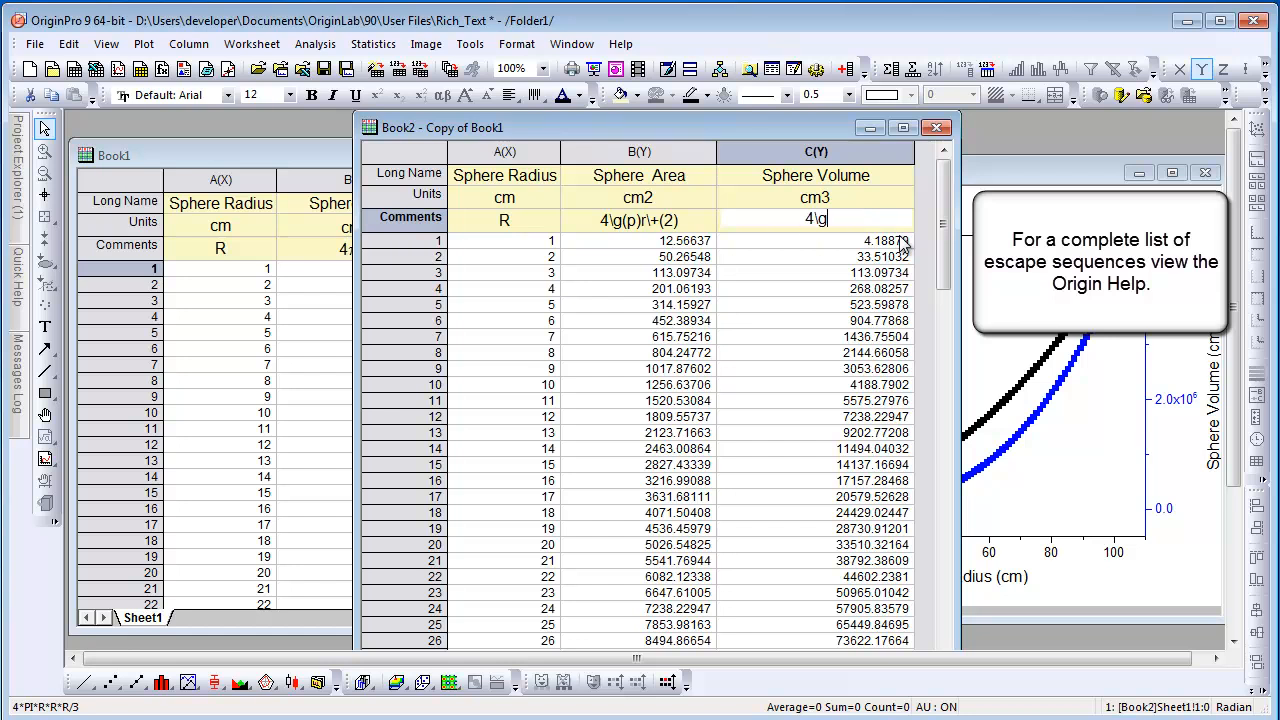
{"action": "type", "text": "(p)r\\+"}
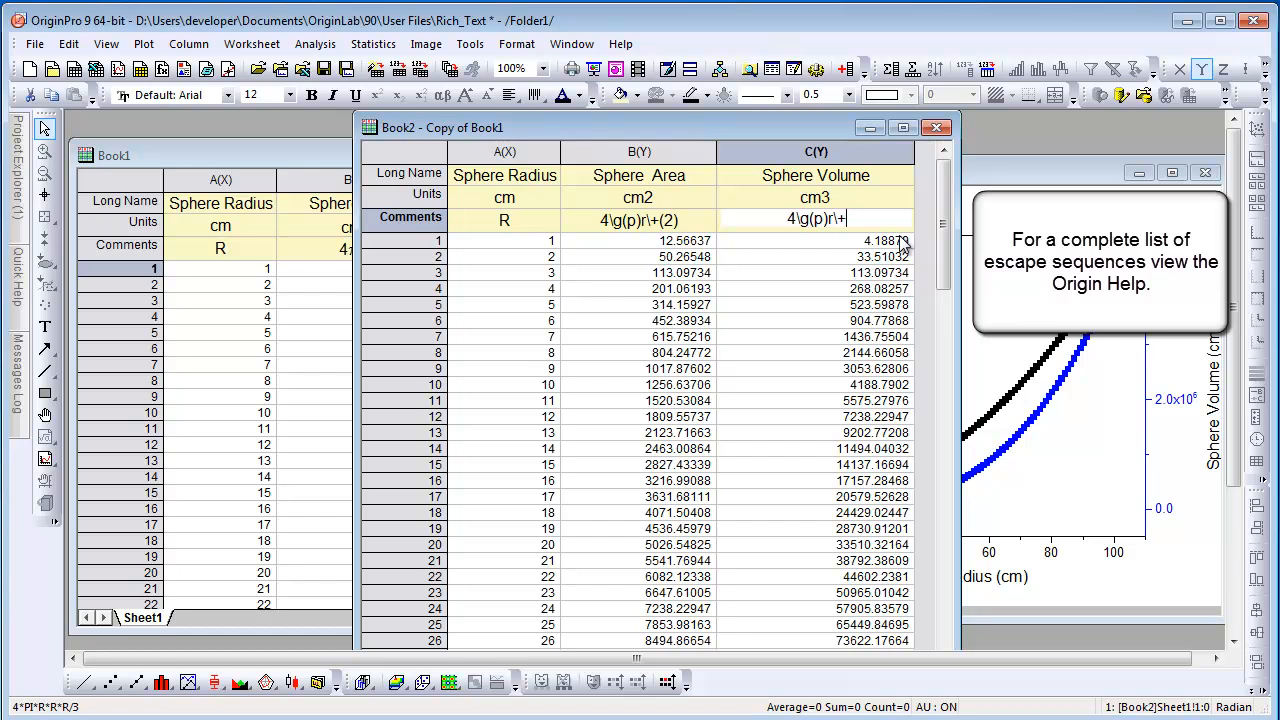
{"action": "type", "text": "3"}
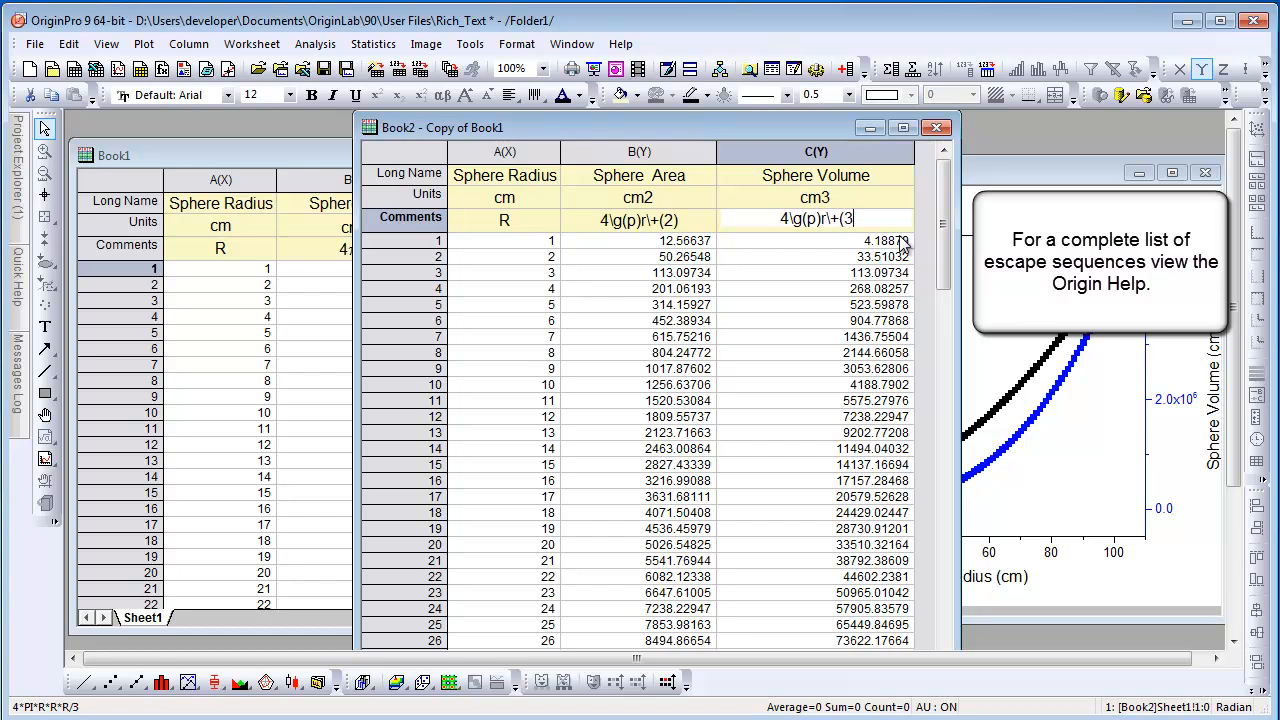
{"action": "type", "text": ")"}
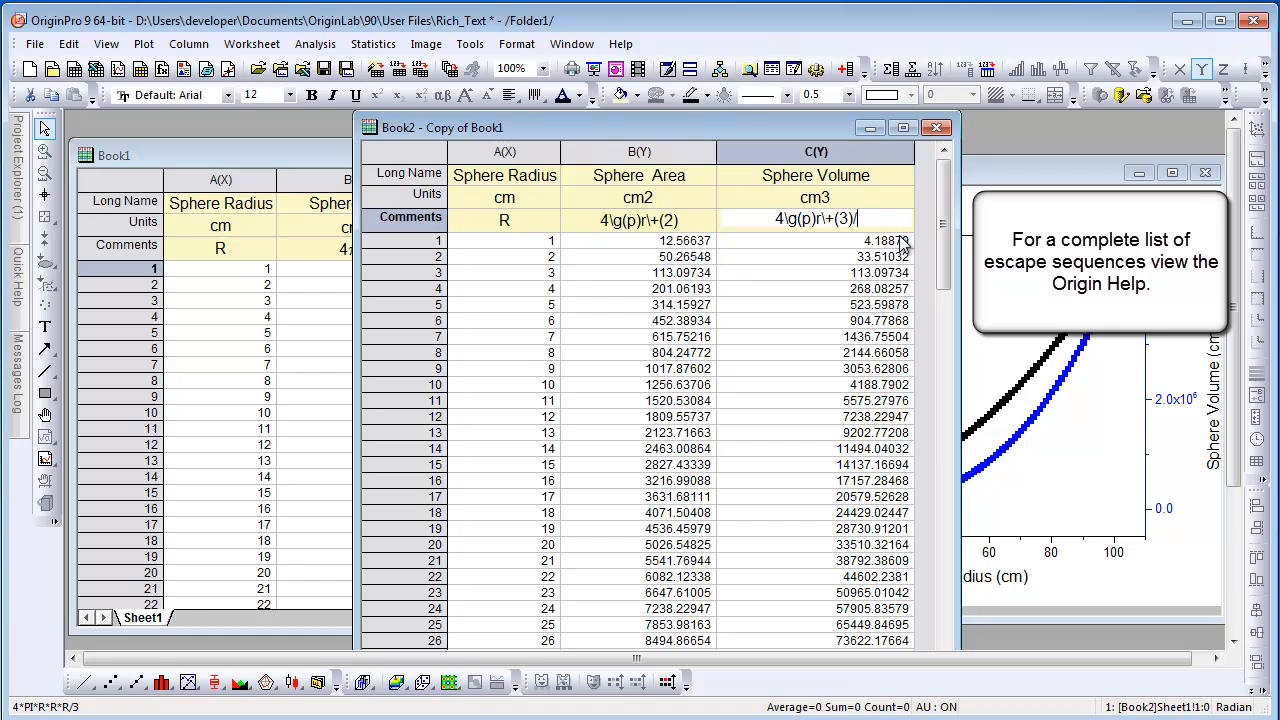
{"action": "type", "text": "3"}
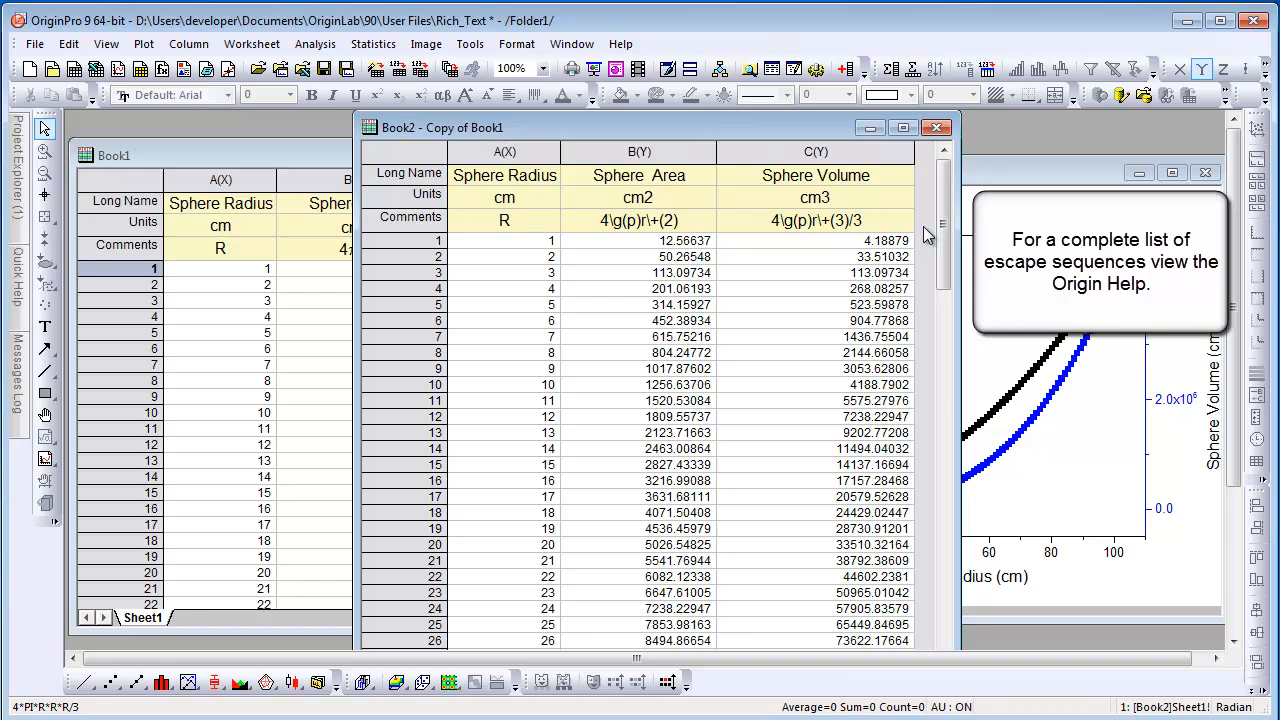
Plot Sphere Area and Sphere Volume as a double-Y graph and enlarge its legend showing 4πr² and 4πr³/3
{"action": "left_click", "coordinate": [638, 151]}
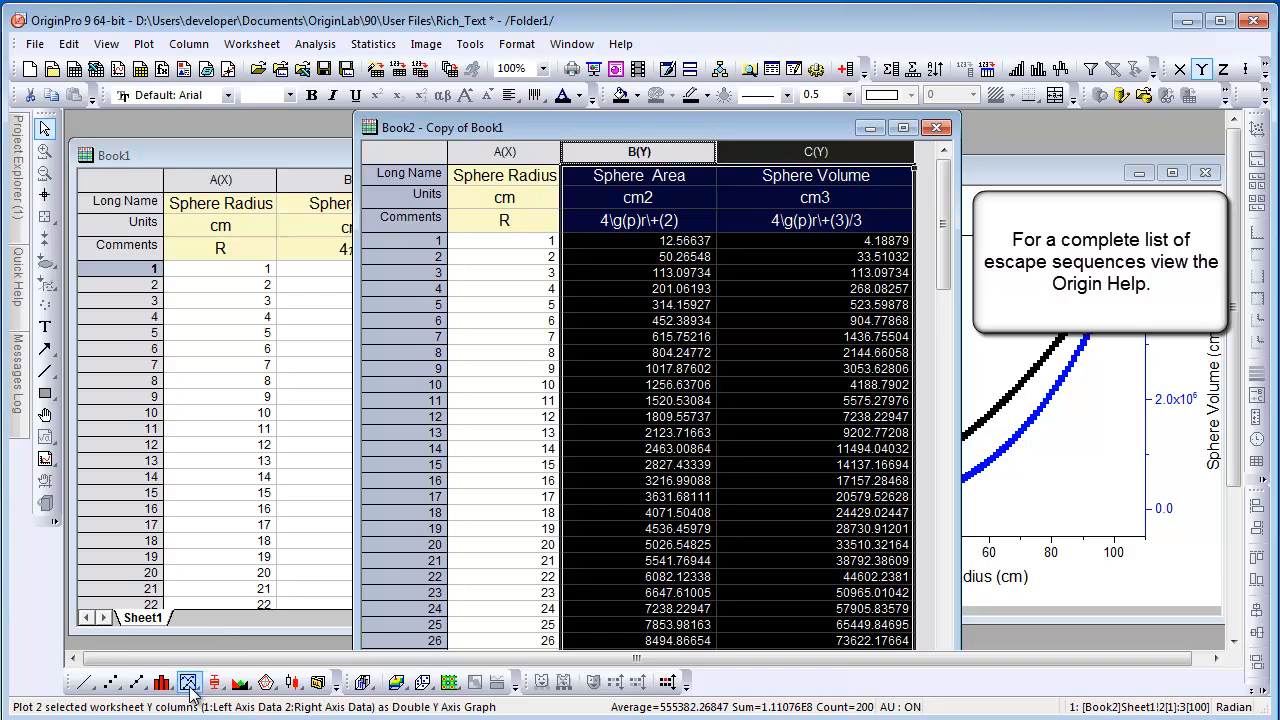
{"action": "left_click", "coordinate": [188, 682]}
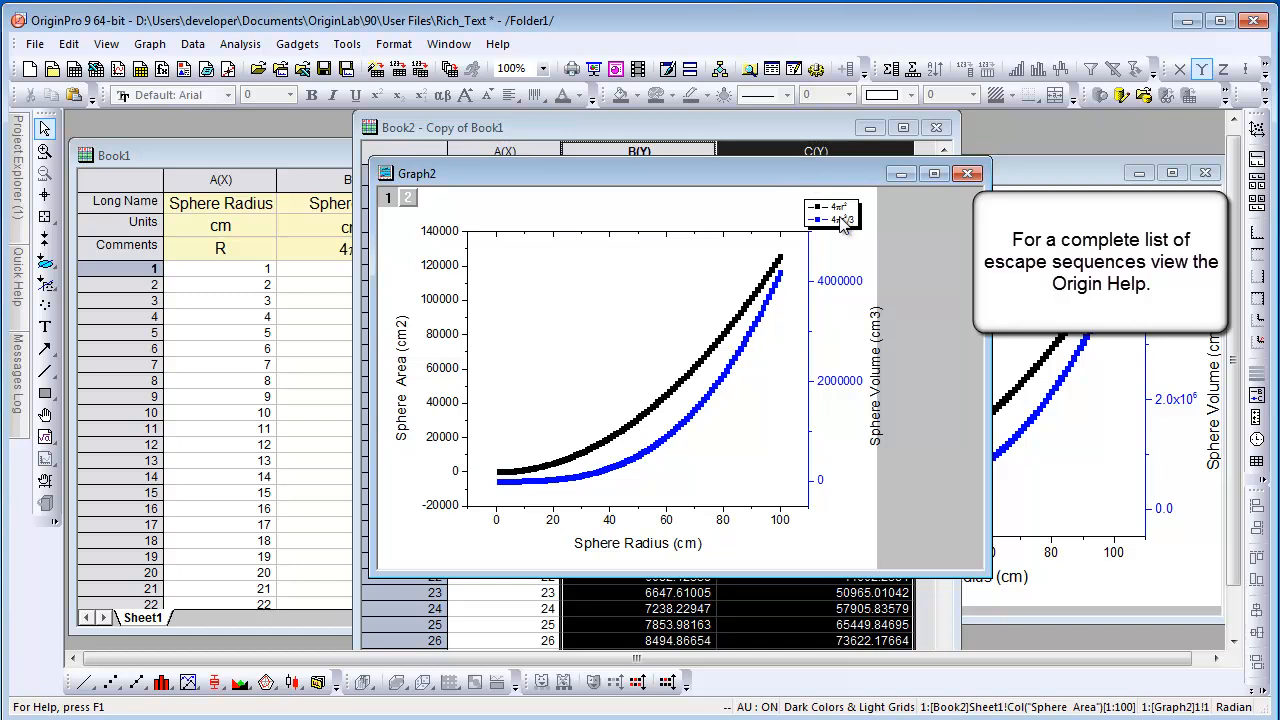
{"action": "left_click", "coordinate": [840, 220]}
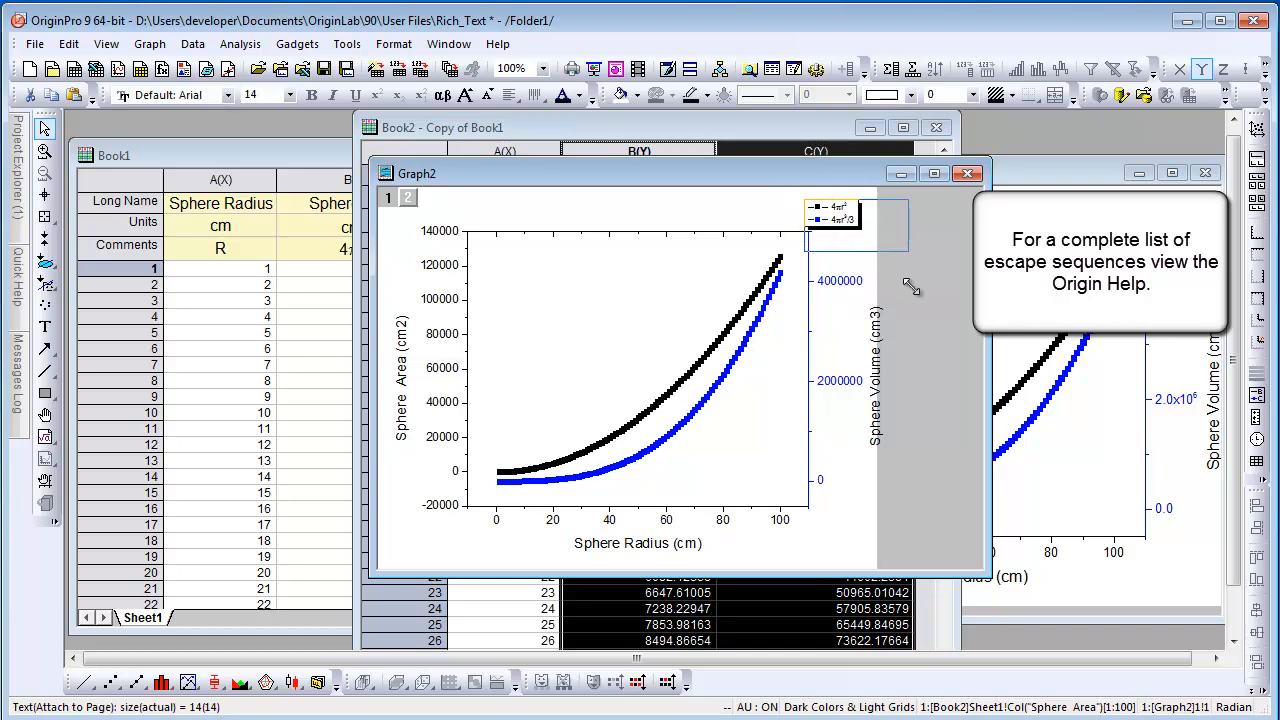
{"action": "left_click", "coordinate": [835, 220]}
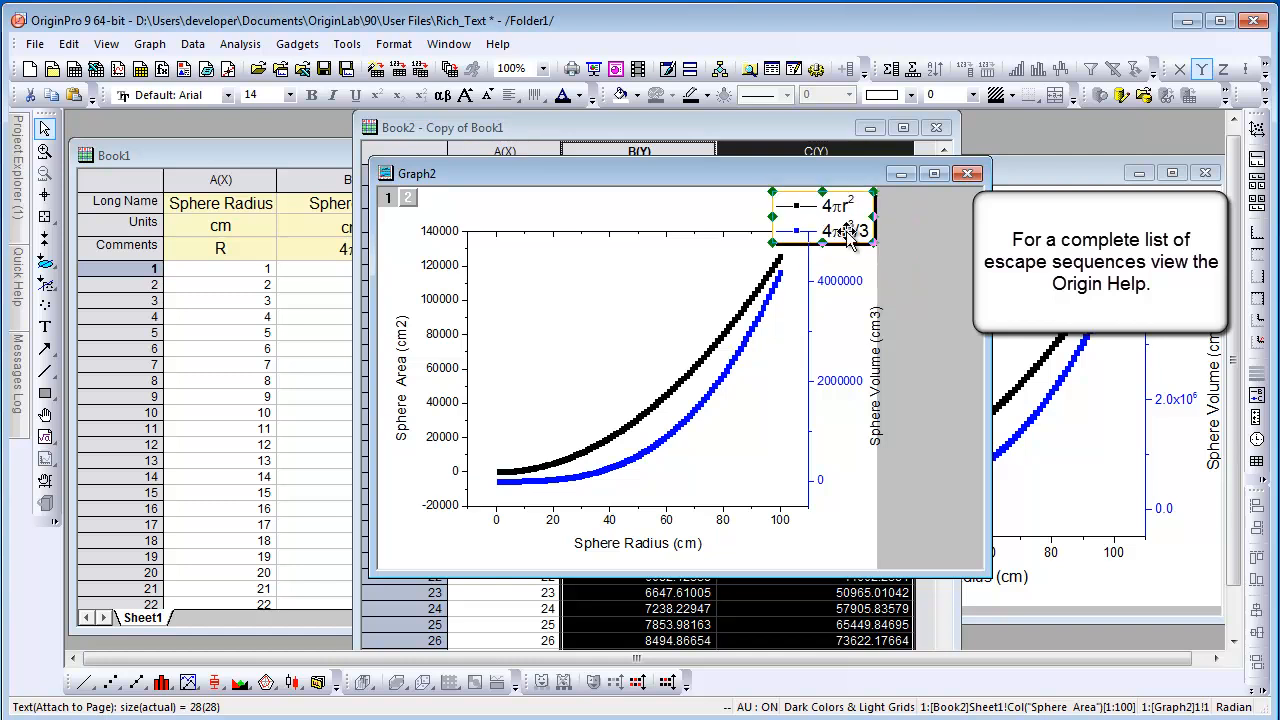